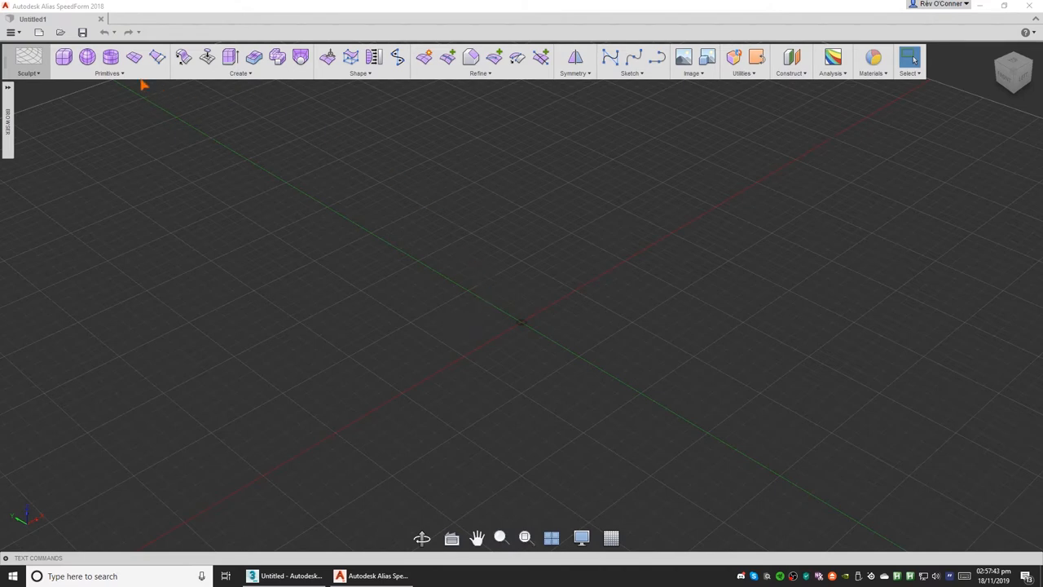
{"action": "mouse_move", "coordinate": [287, 254]}
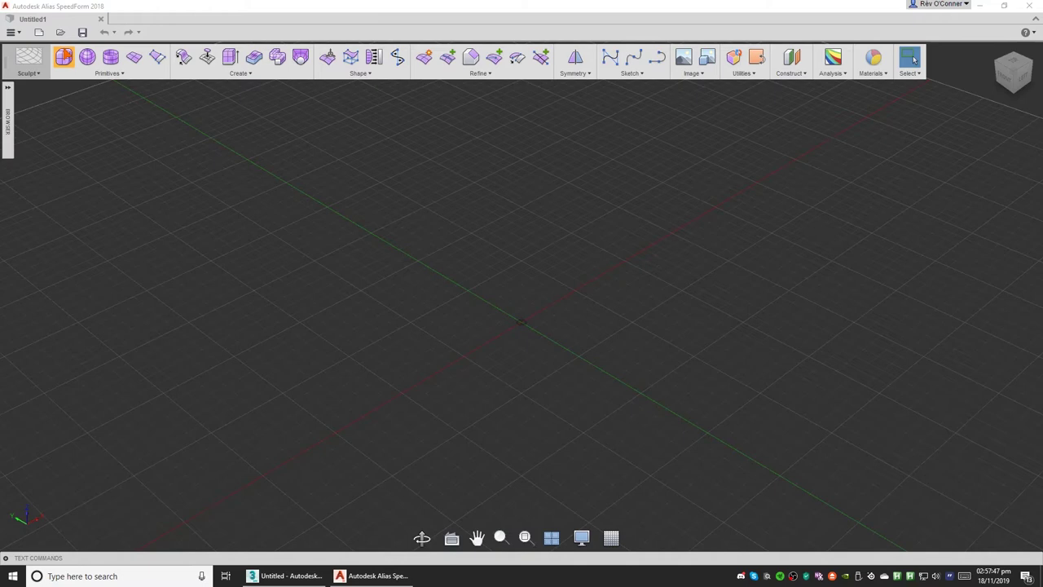
{"action": "mouse_move", "coordinate": [62, 57]}
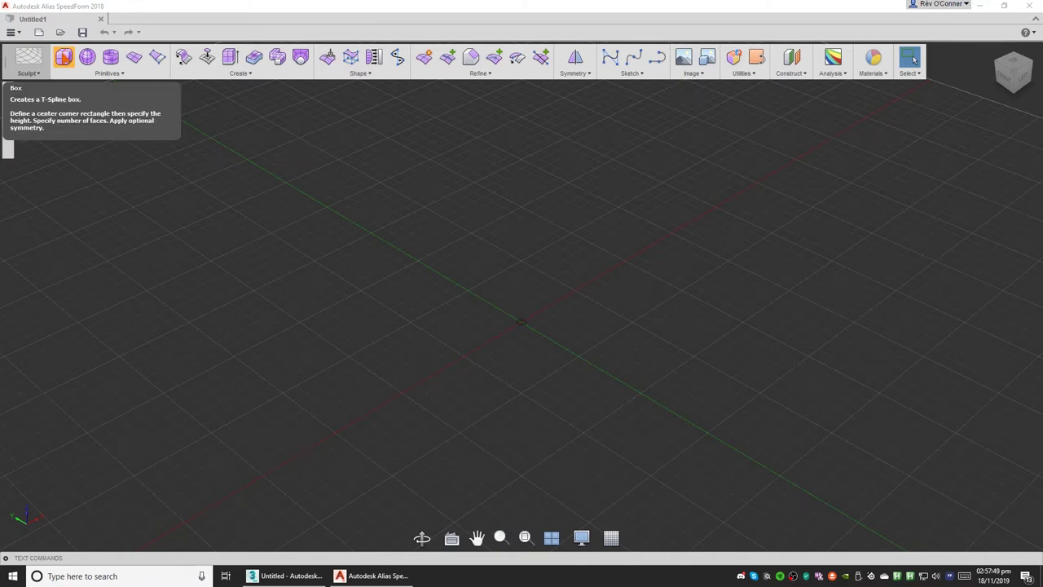
Step: Start the T-spline Box primitive from the Primitives group
{"action": "left_click", "coordinate": [59, 57]}
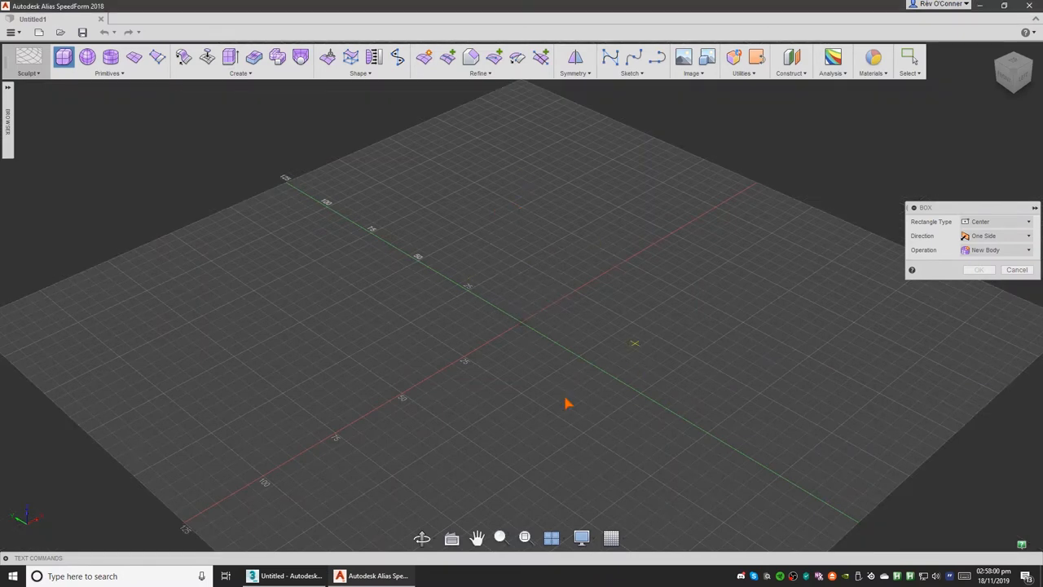
{"action": "mouse_move", "coordinate": [520, 326]}
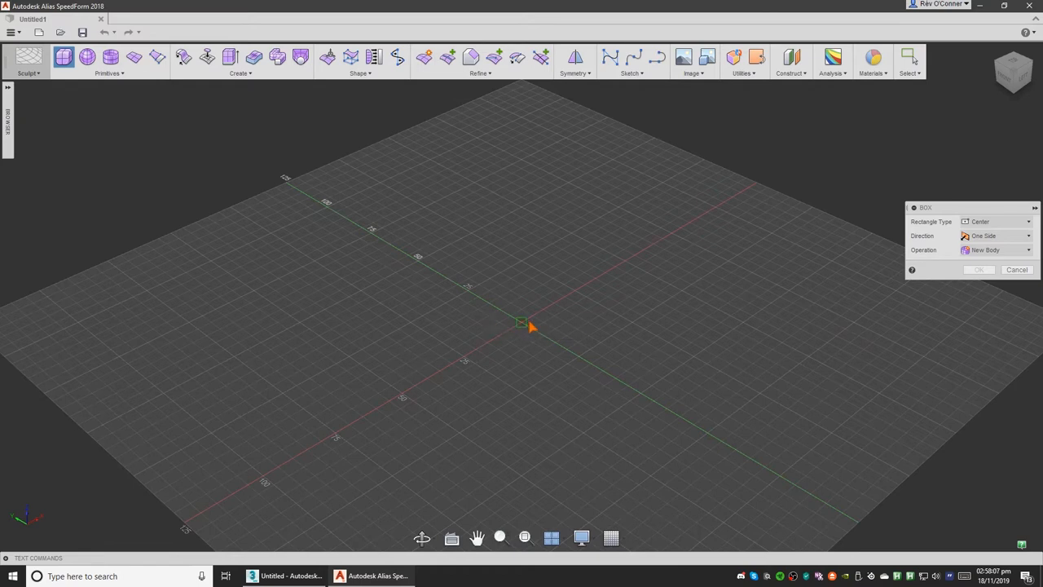
{"action": "mouse_move", "coordinate": [524, 327]}
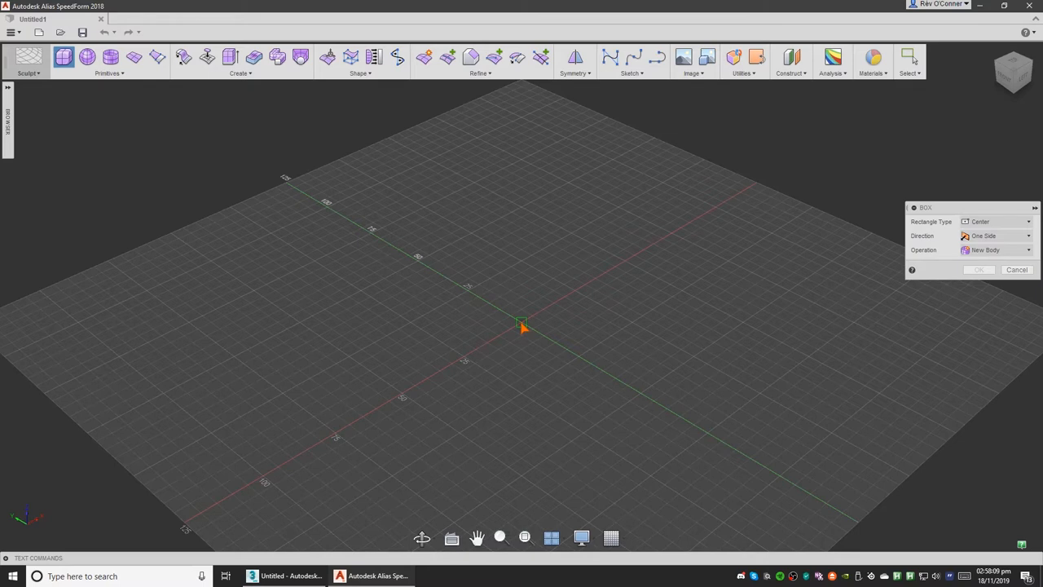
{"action": "mouse_move", "coordinate": [525, 329]}
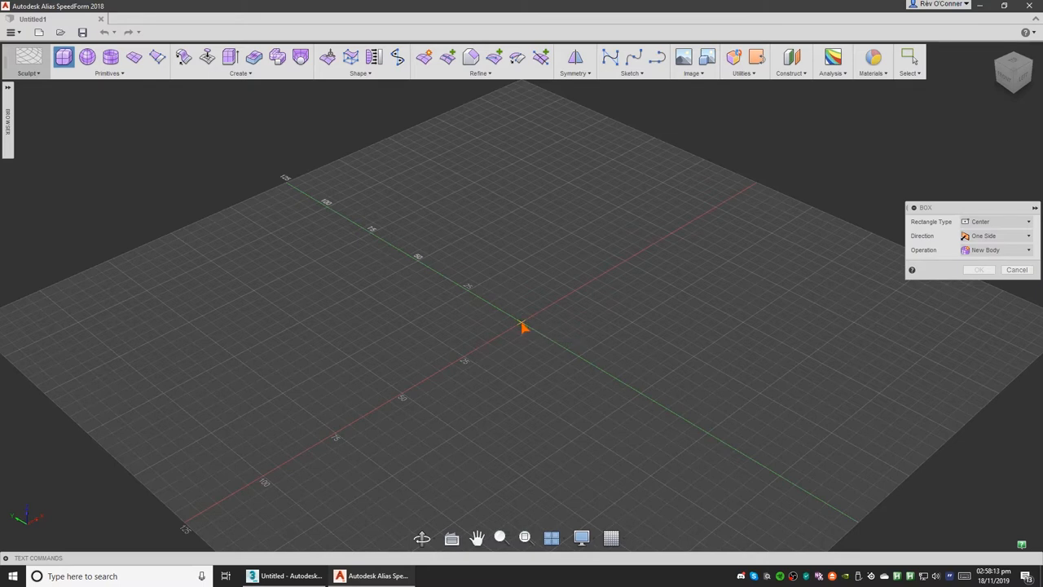
Step: Draw the box's centre rectangle at the grid origin to create the rounded box
{"action": "left_click_drag", "start_coordinate": [522, 326], "coordinate": [528, 398]}
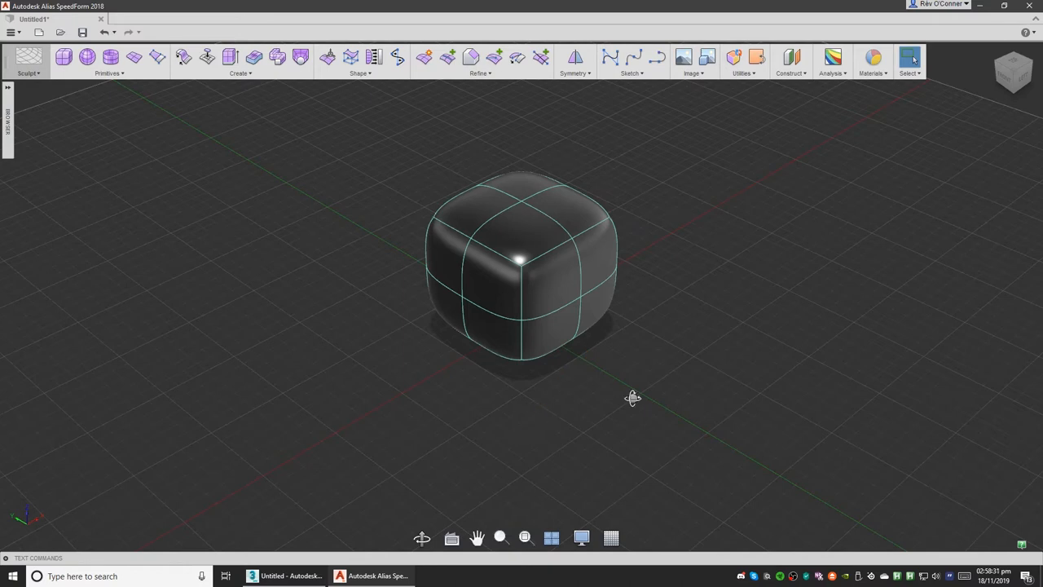
{"action": "left_click_drag", "start_coordinate": [632, 398], "coordinate": [602, 456]}
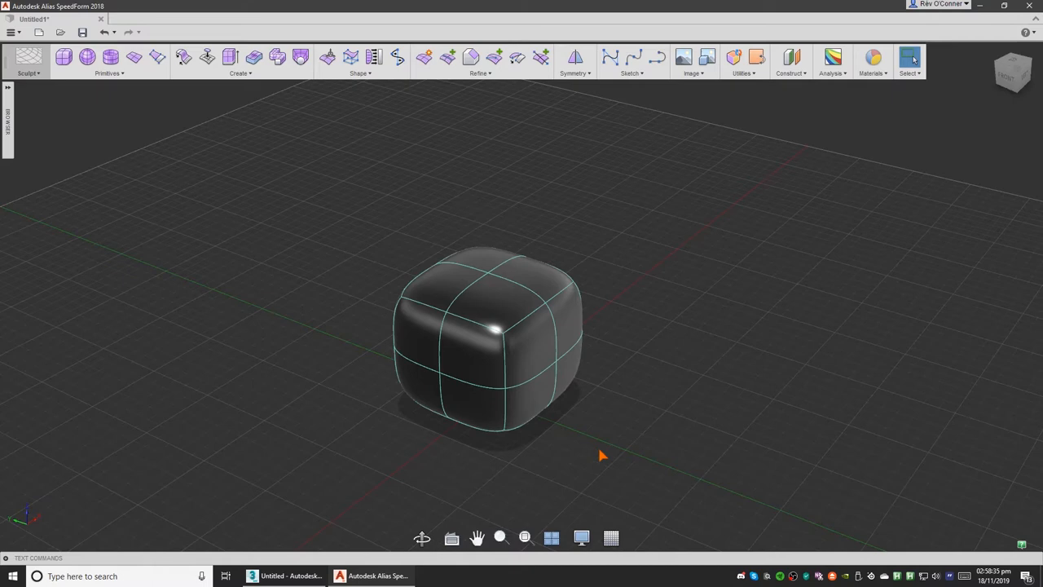
{"action": "mouse_move", "coordinate": [599, 404]}
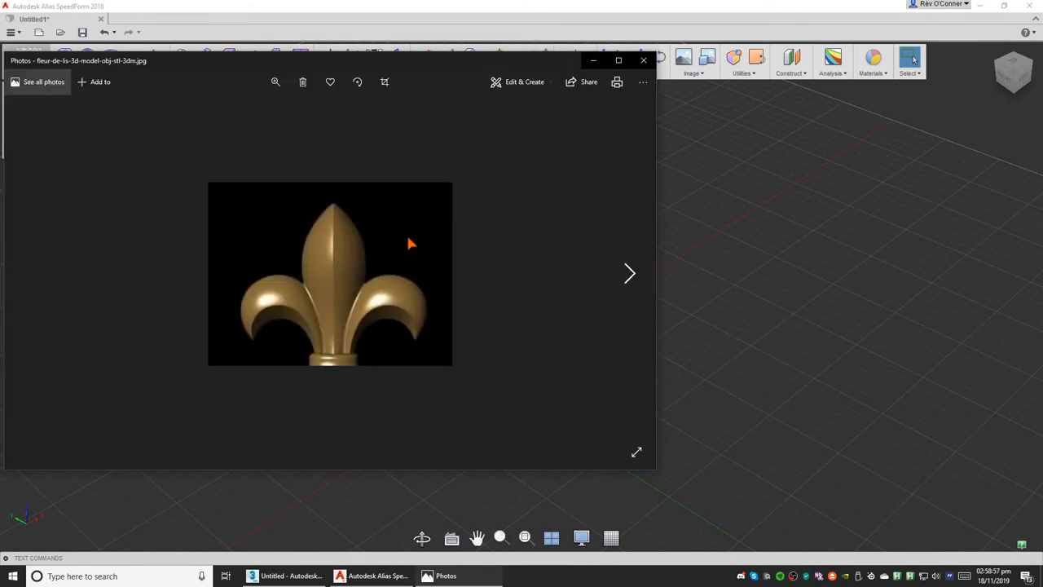
{"action": "mouse_move", "coordinate": [300, 257]}
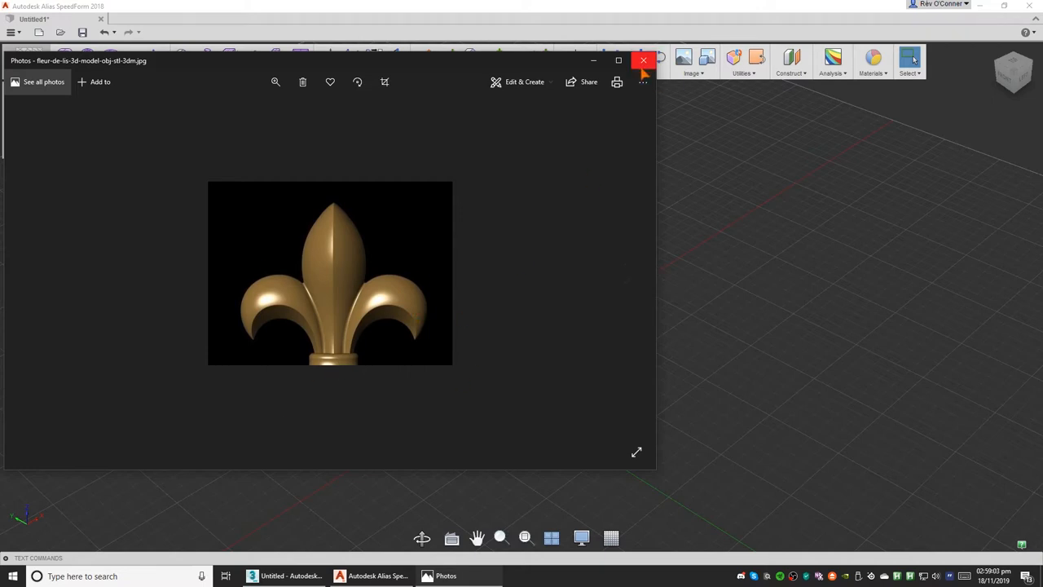
Step: Close the reference photo, view the box from above and list the symmetry options
{"action": "left_click", "coordinate": [643, 60]}
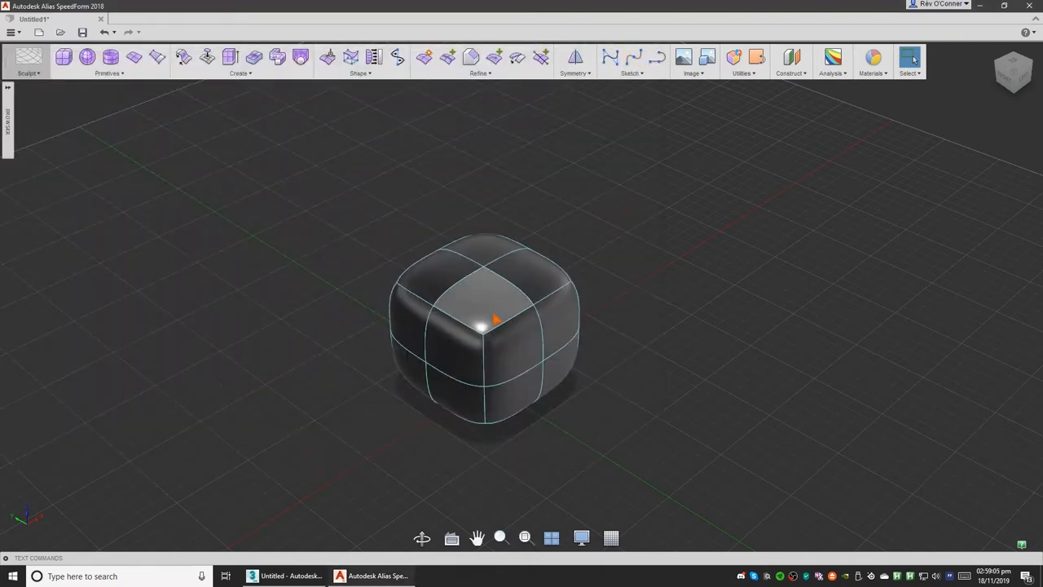
{"action": "left_click", "coordinate": [423, 536]}
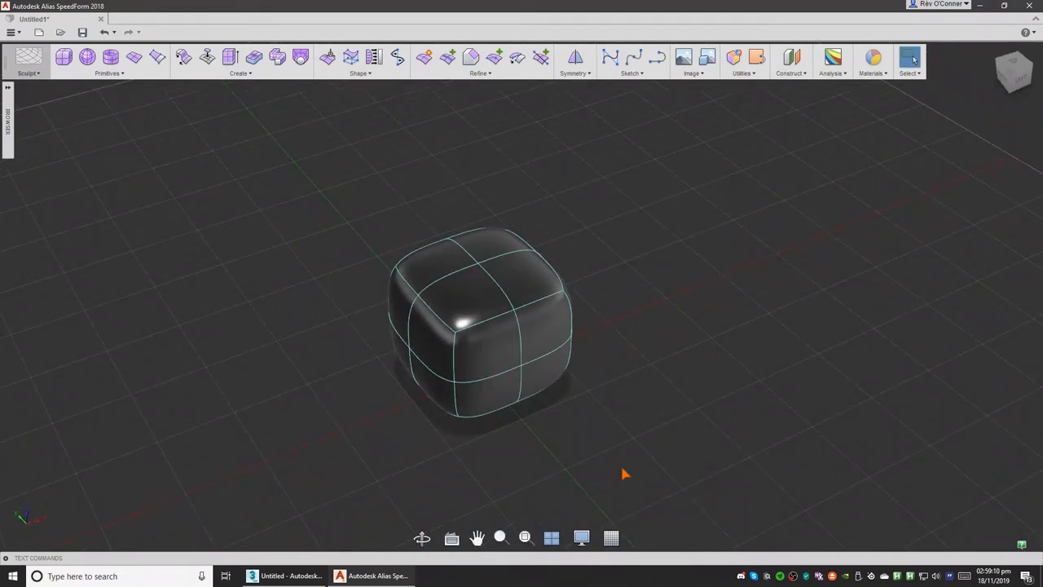
{"action": "left_click_drag", "start_coordinate": [622, 474], "coordinate": [779, 98]}
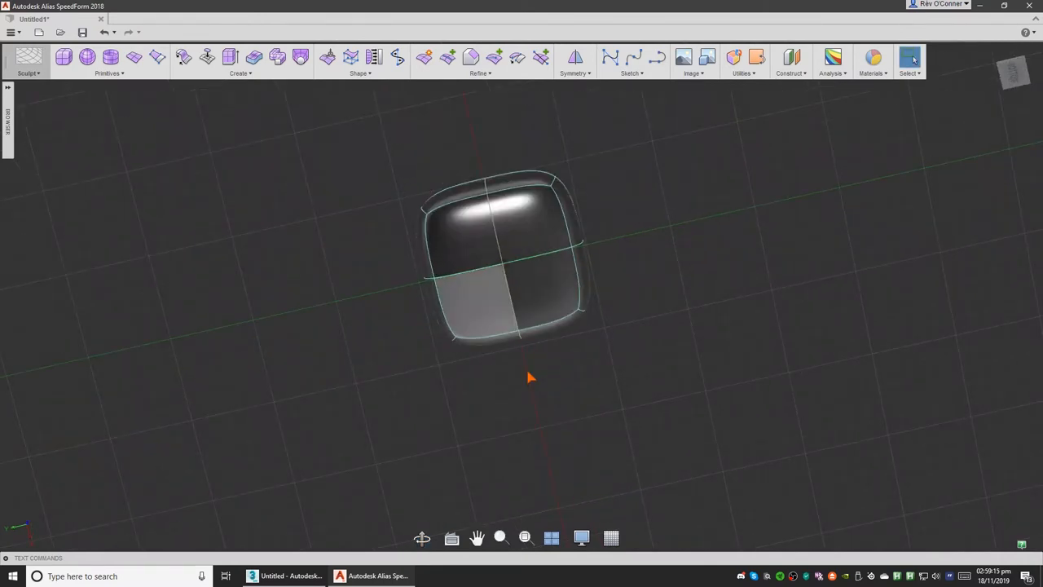
{"action": "left_click", "coordinate": [574, 59]}
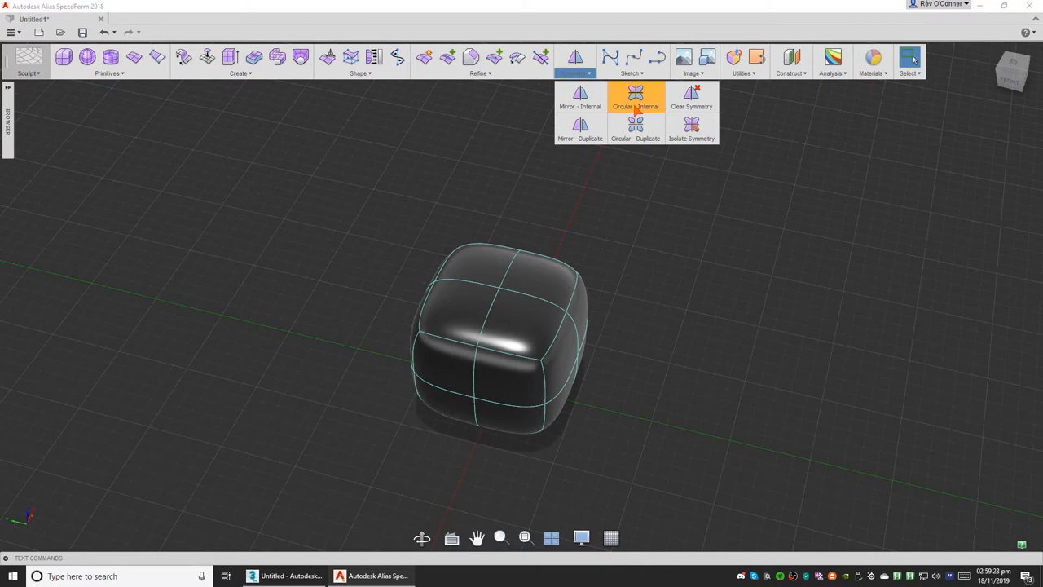
{"action": "mouse_move", "coordinate": [637, 98]}
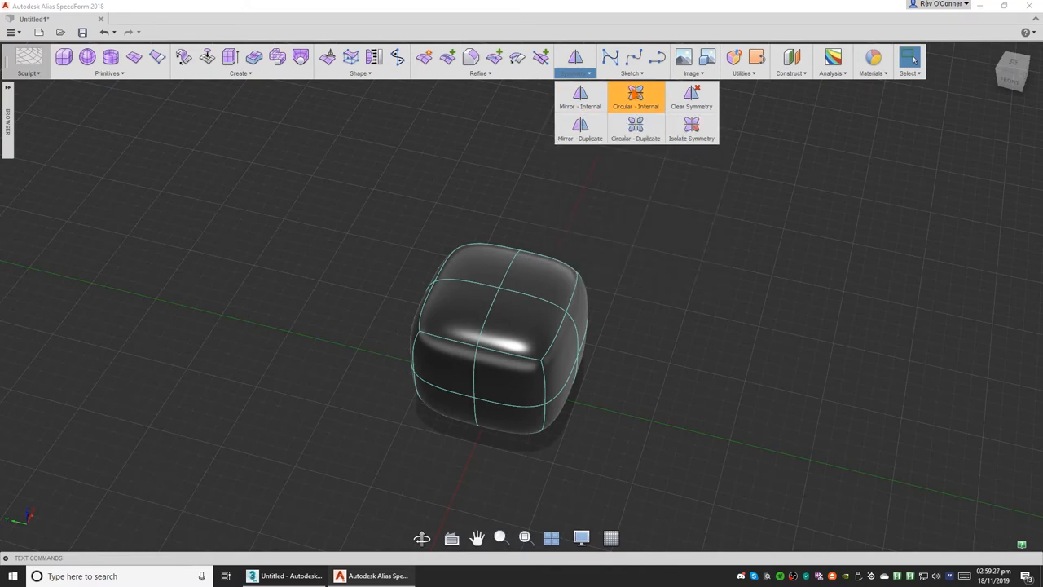
Step: Try circular internal symmetry on a face, then switch to internal mirror symmetry
{"action": "left_click", "coordinate": [627, 96]}
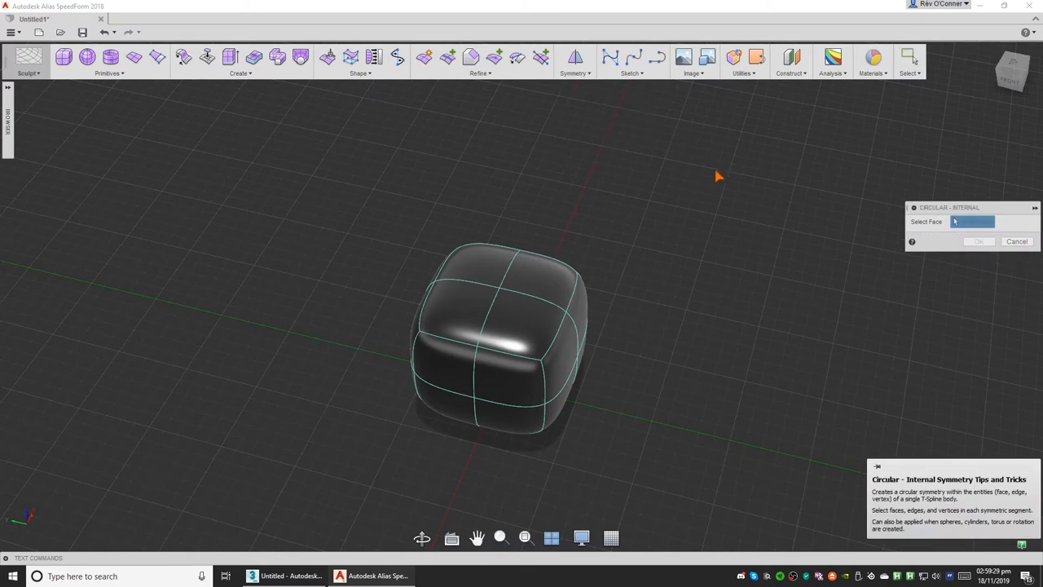
{"action": "left_click", "coordinate": [505, 342]}
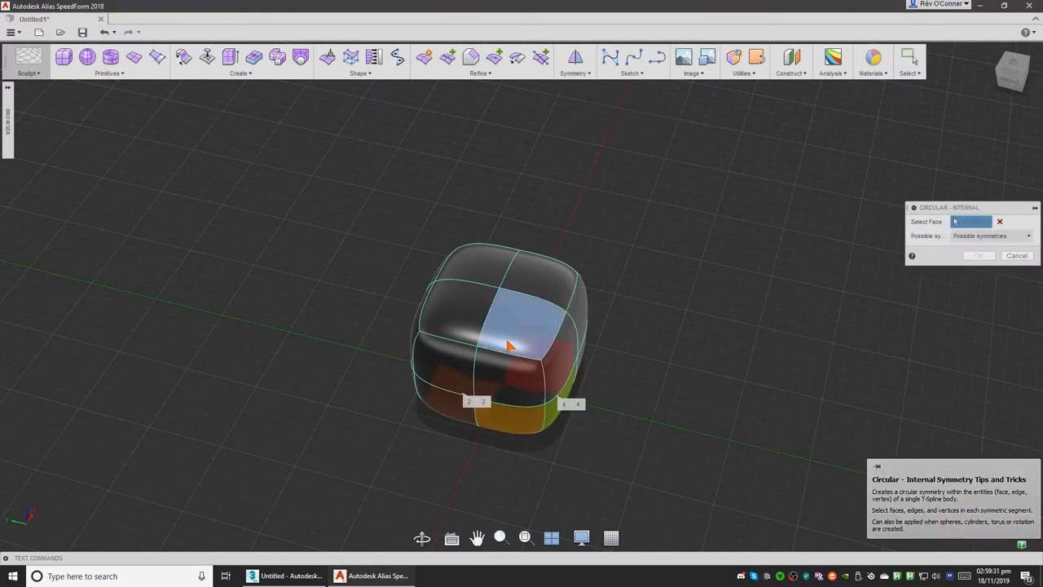
{"action": "mouse_move", "coordinate": [464, 318]}
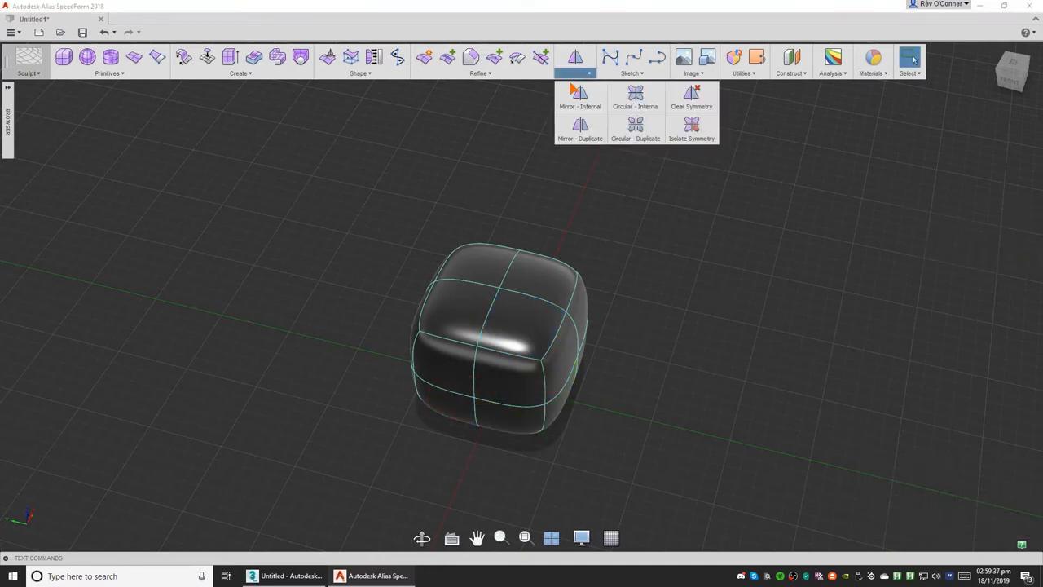
{"action": "left_click", "coordinate": [570, 93]}
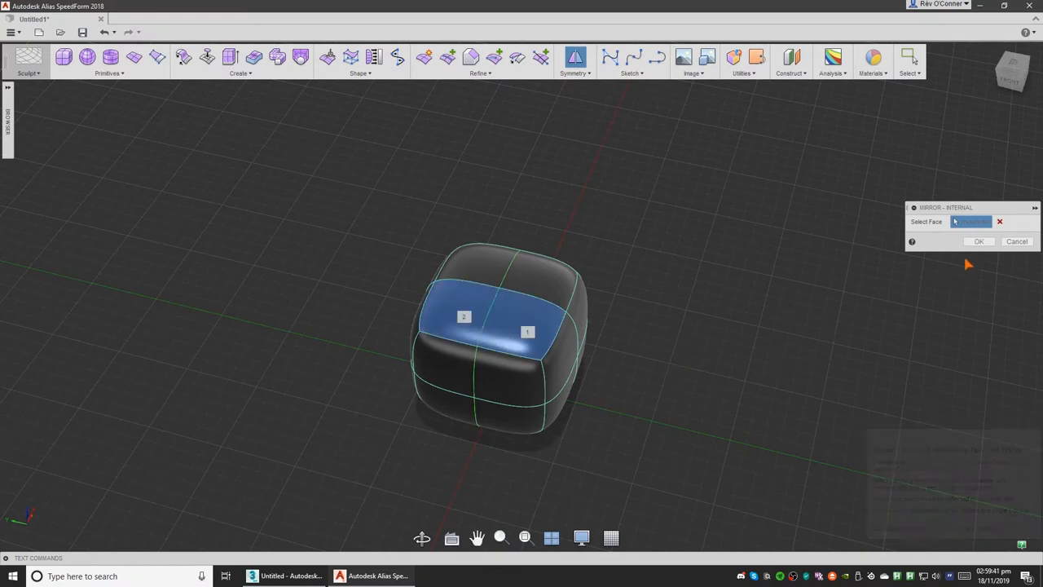
{"action": "mouse_move", "coordinate": [470, 267]}
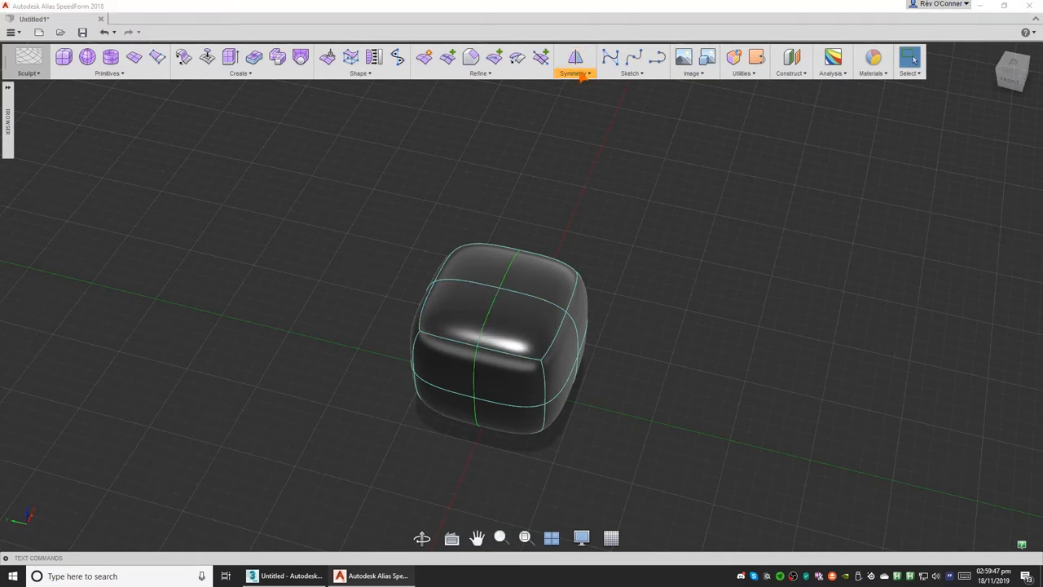
Step: Start Edit Form to reshape the box taller with straighter sides
{"action": "left_click", "coordinate": [570, 57]}
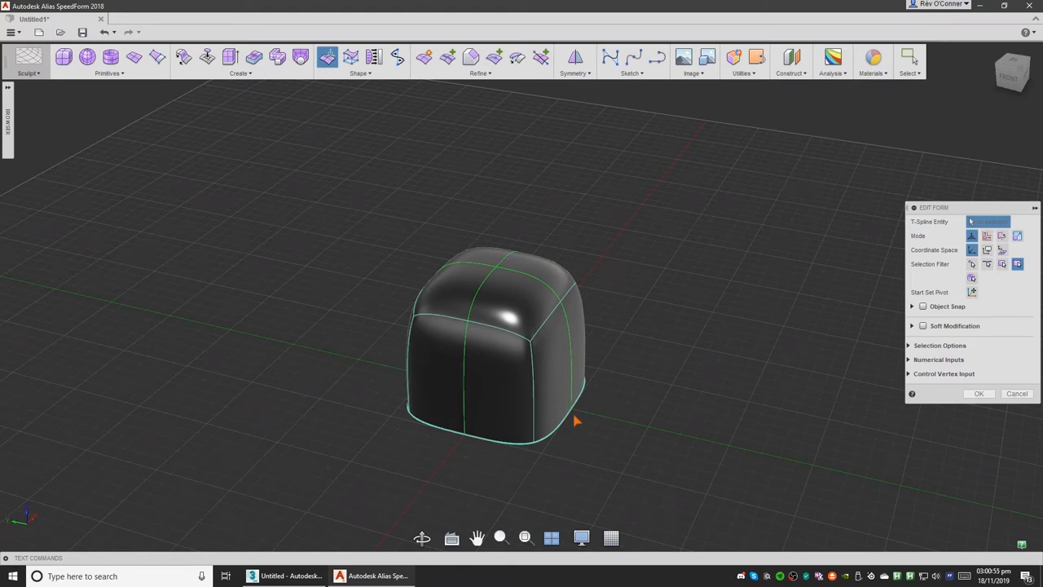
Step: Select the box's top faces in Edit Form for moving
{"action": "left_click", "coordinate": [497, 306]}
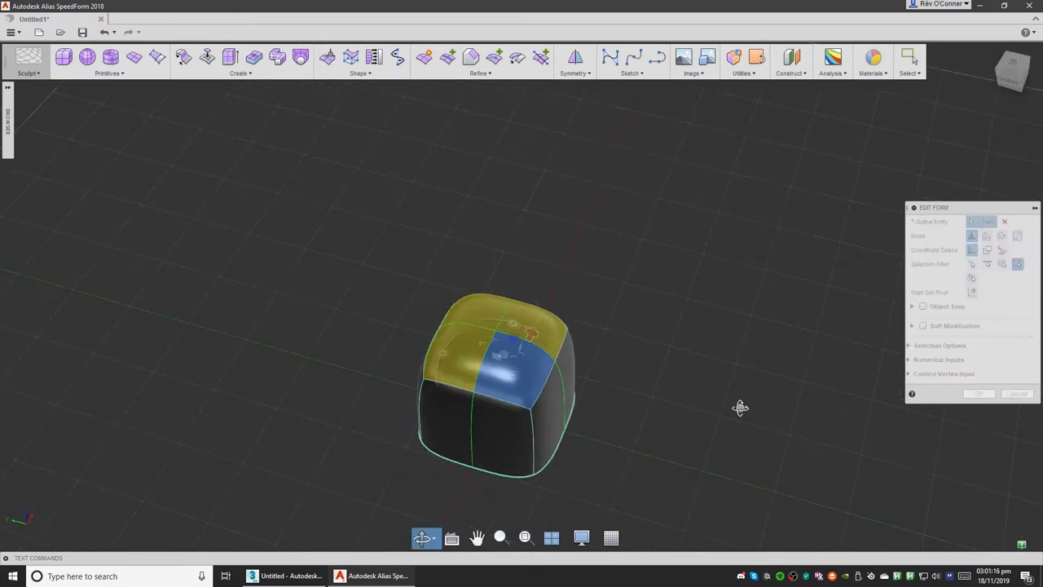
{"action": "left_click", "coordinate": [326, 57]}
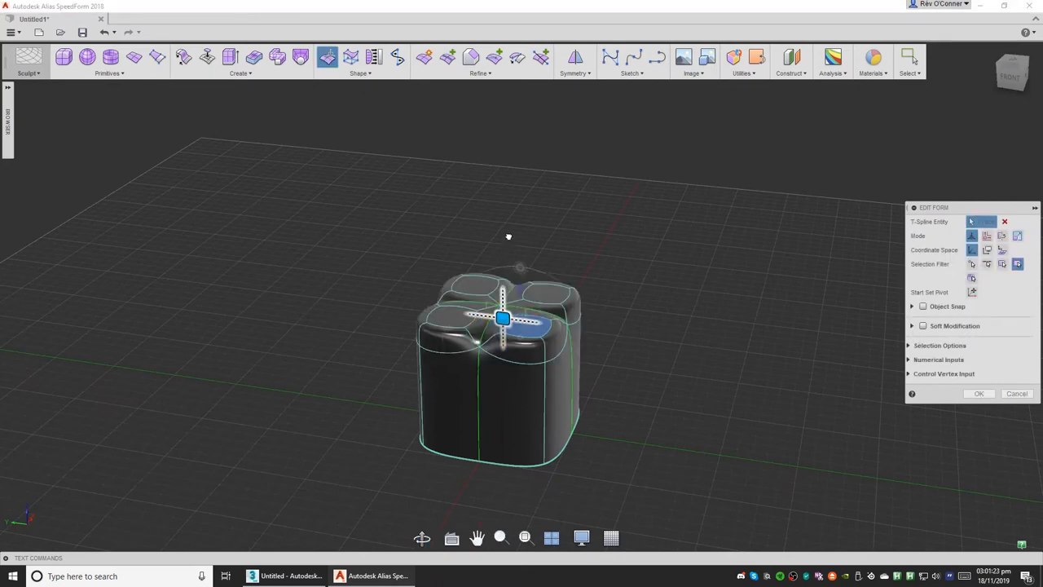
Step: Push the top faces in, then raise the whole top of the box upward
{"action": "left_click_drag", "start_coordinate": [502, 317], "coordinate": [554, 251]}
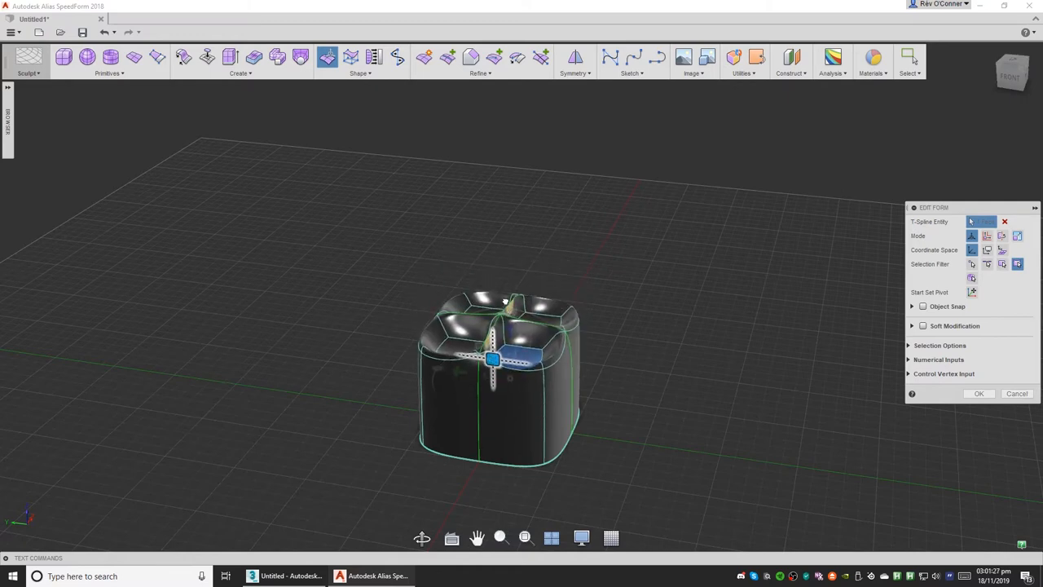
{"action": "left_click_drag", "start_coordinate": [492, 358], "coordinate": [522, 280]}
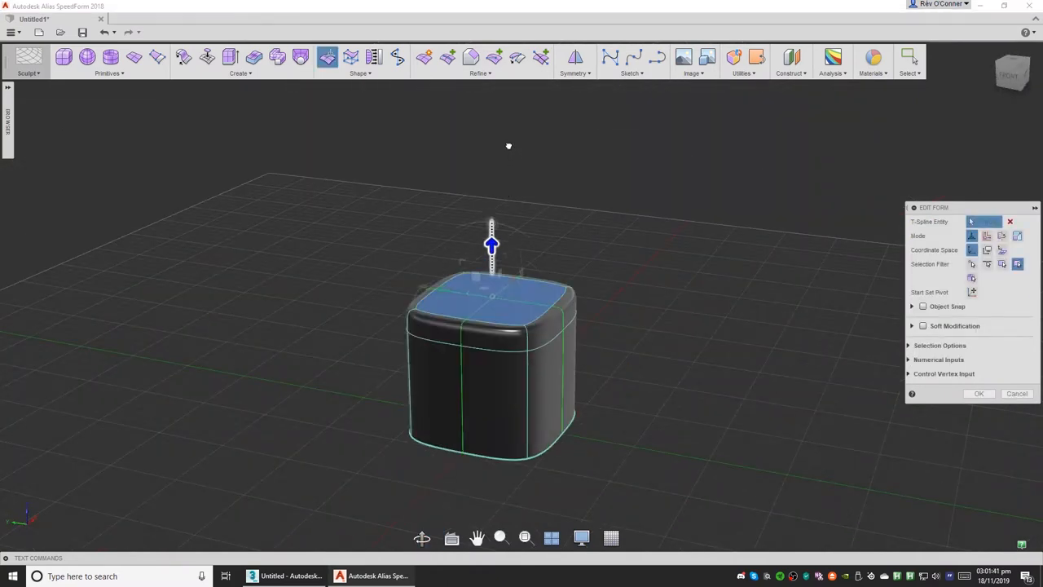
{"action": "left_click_drag", "start_coordinate": [492, 245], "coordinate": [492, 139]}
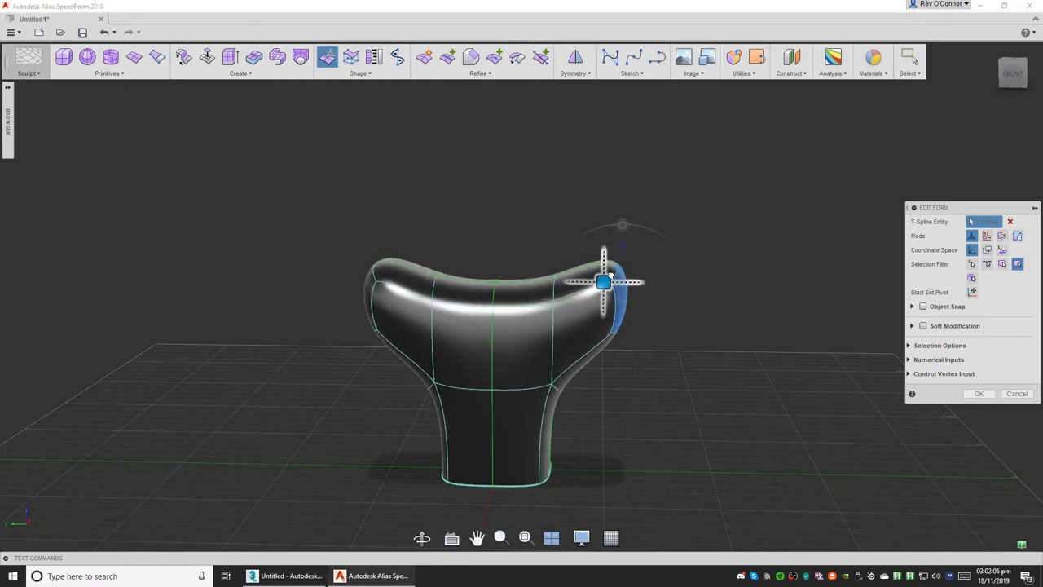
Step: Rotate the right arm's end face so its tip curls downward
{"action": "left_click_drag", "start_coordinate": [603, 280], "coordinate": [623, 262]}
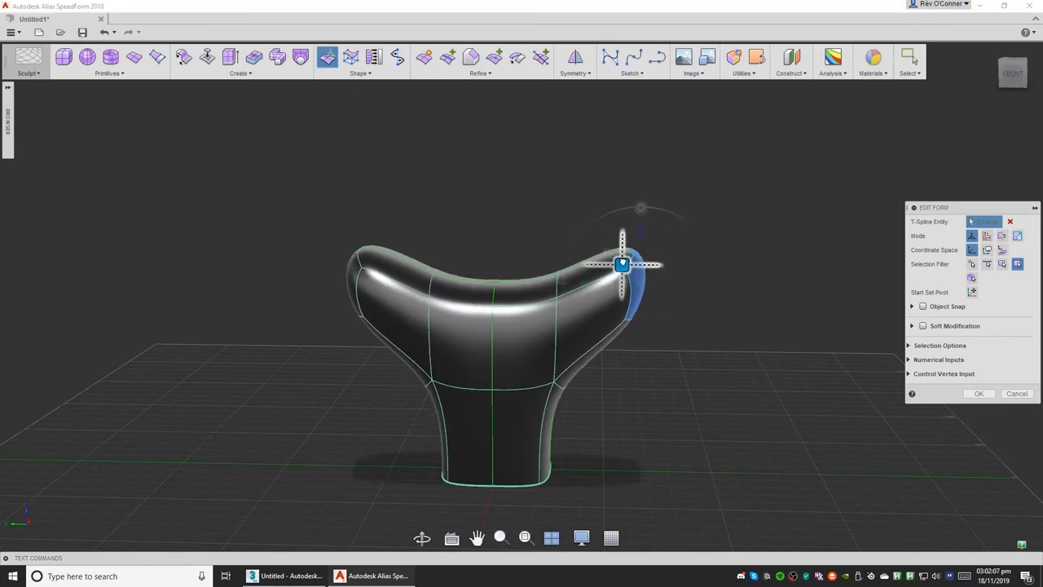
{"action": "left_click_drag", "start_coordinate": [621, 264], "coordinate": [691, 226]}
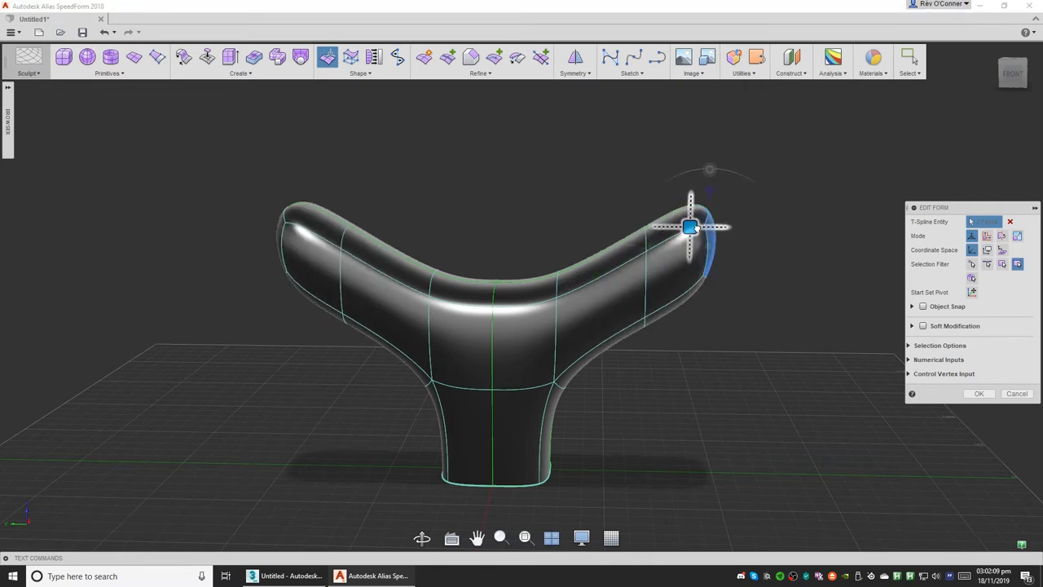
{"action": "left_click_drag", "start_coordinate": [690, 227], "coordinate": [704, 292]}
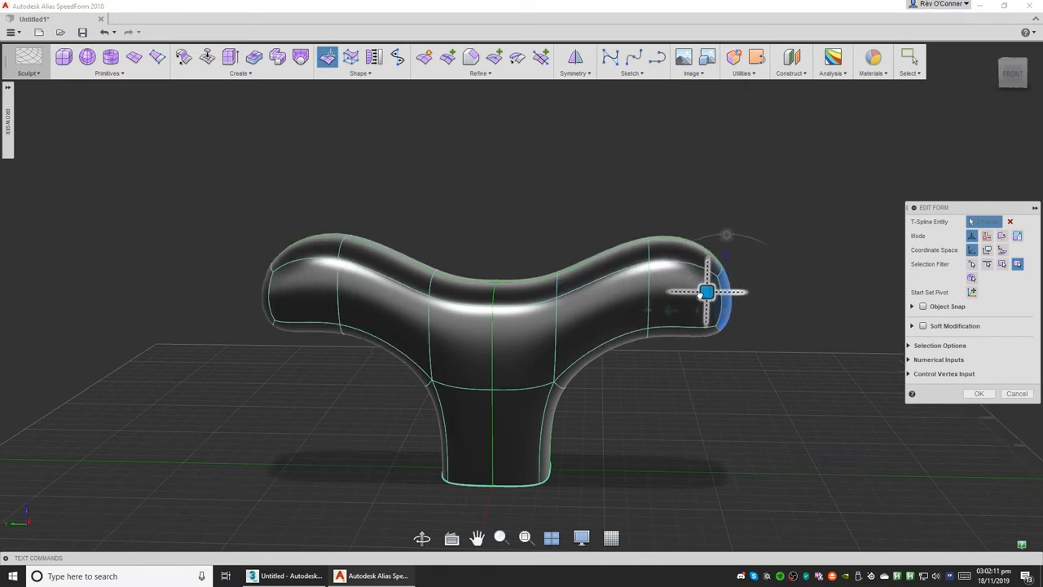
{"action": "left_click_drag", "start_coordinate": [704, 292], "coordinate": [698, 312]}
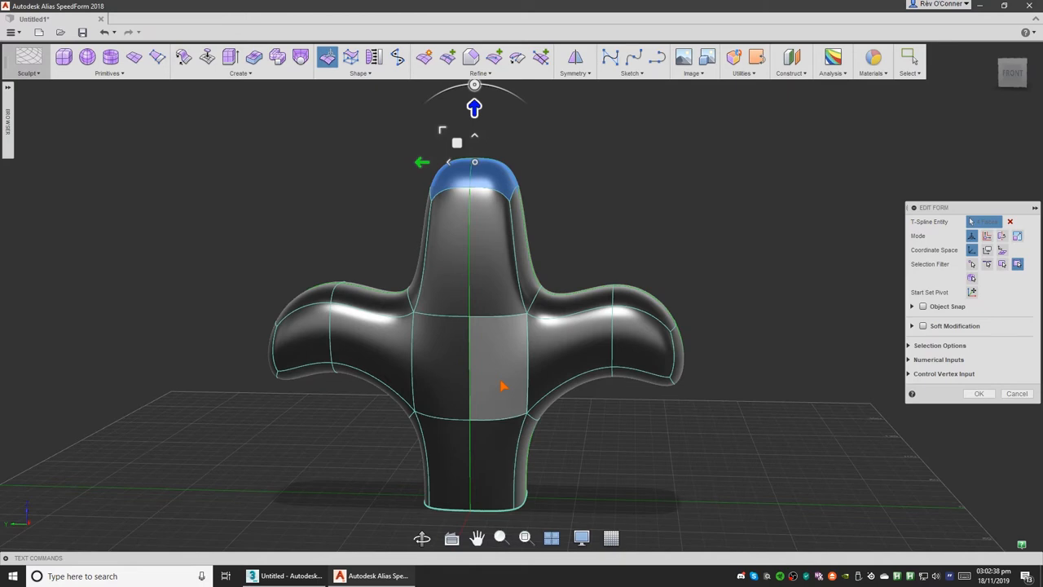
Step: Pull the top centre up into a rounded lobe and adjust its top point from above
{"action": "left_click_drag", "start_coordinate": [501, 386], "coordinate": [564, 315]}
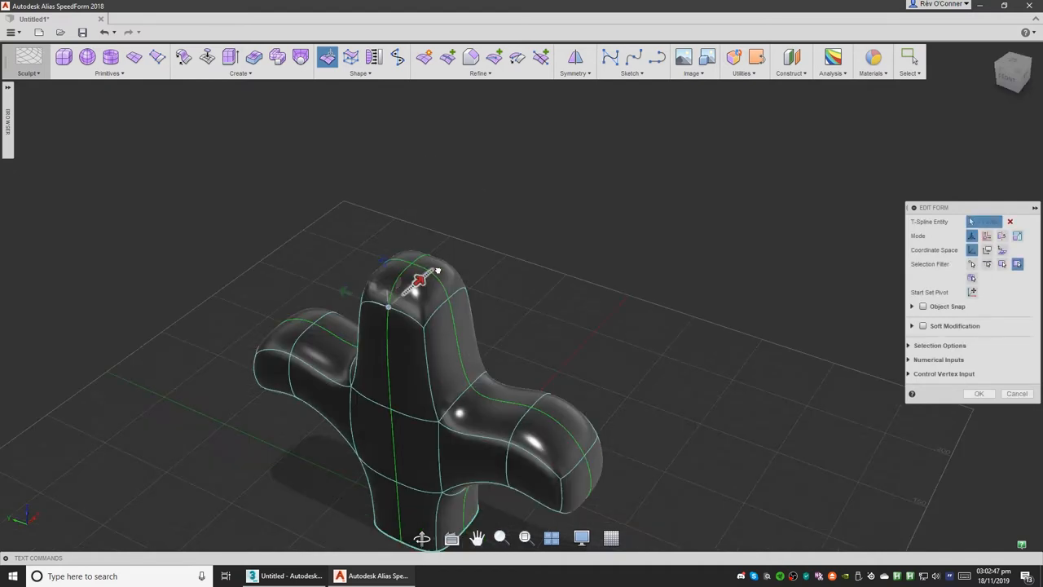
{"action": "left_click", "coordinate": [414, 280]}
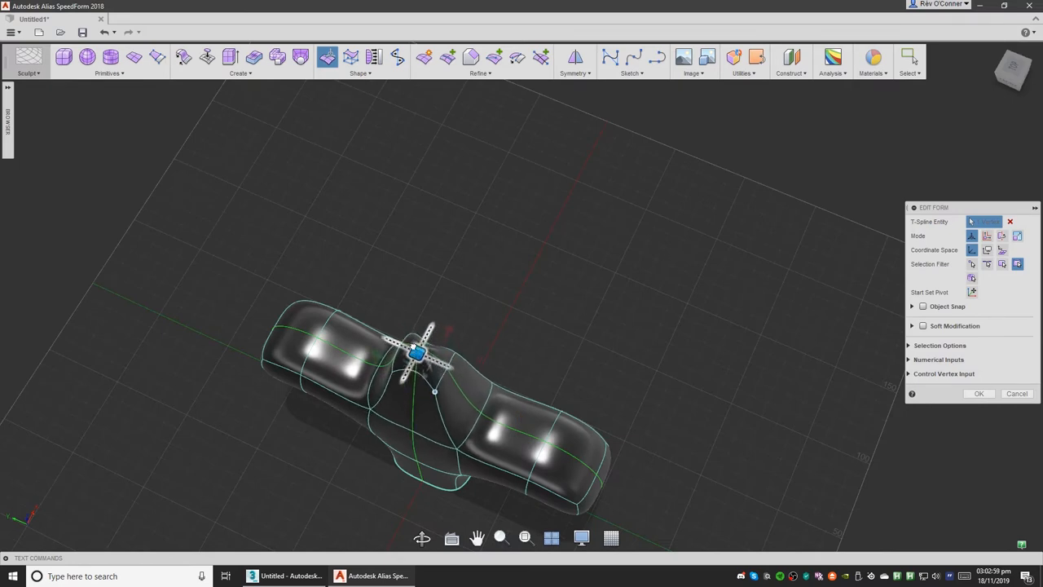
{"action": "left_click_drag", "start_coordinate": [417, 352], "coordinate": [404, 323]}
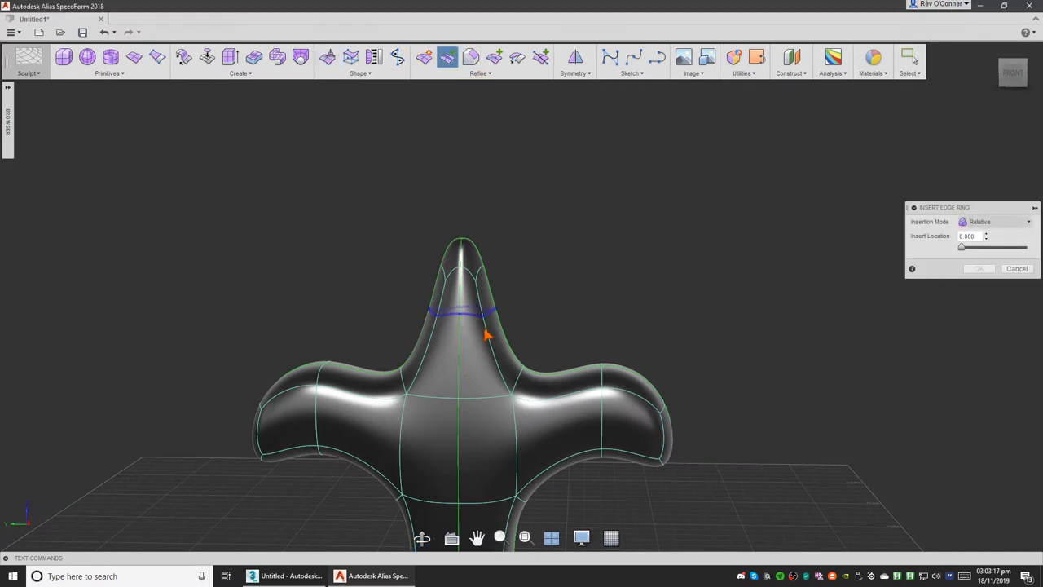
Step: Insert an edge loop across the top lobe and select it for tapering
{"action": "left_click_drag", "start_coordinate": [961, 246], "coordinate": [997, 246]}
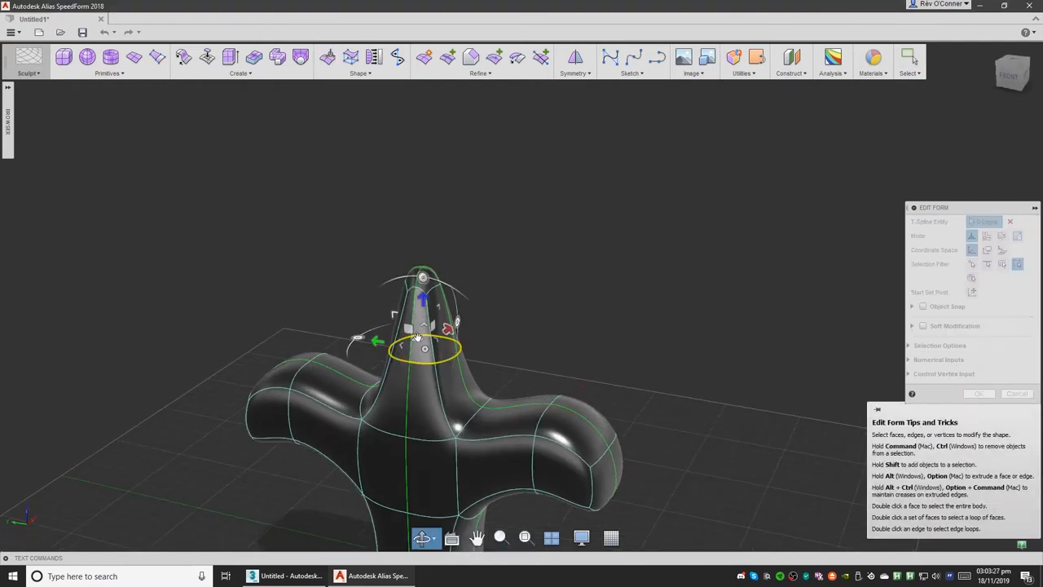
{"action": "left_click", "coordinate": [326, 57]}
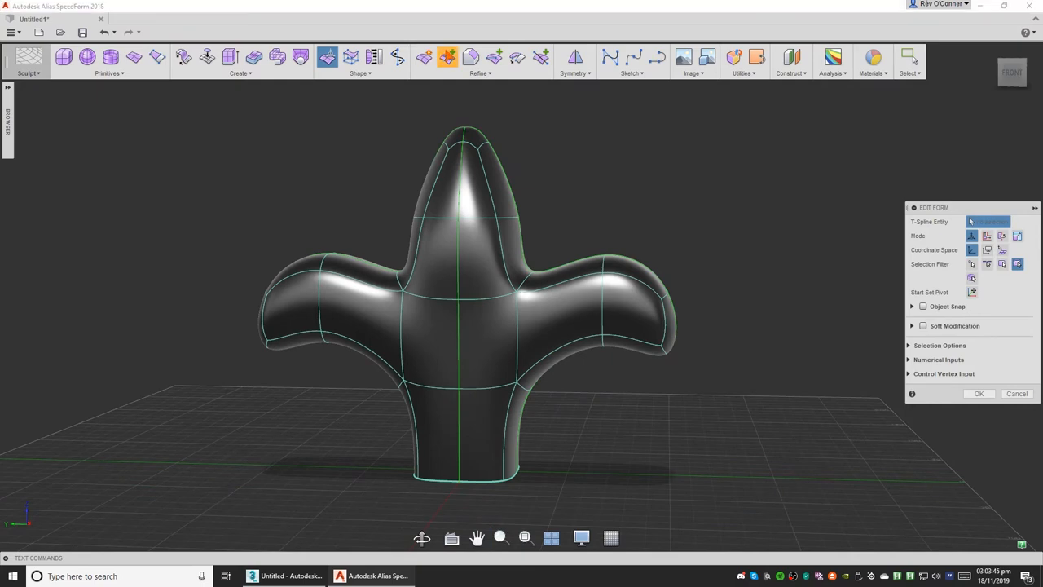
Step: Insert an edge ring on the stem and slide it up just below the arms
{"action": "left_click", "coordinate": [440, 56]}
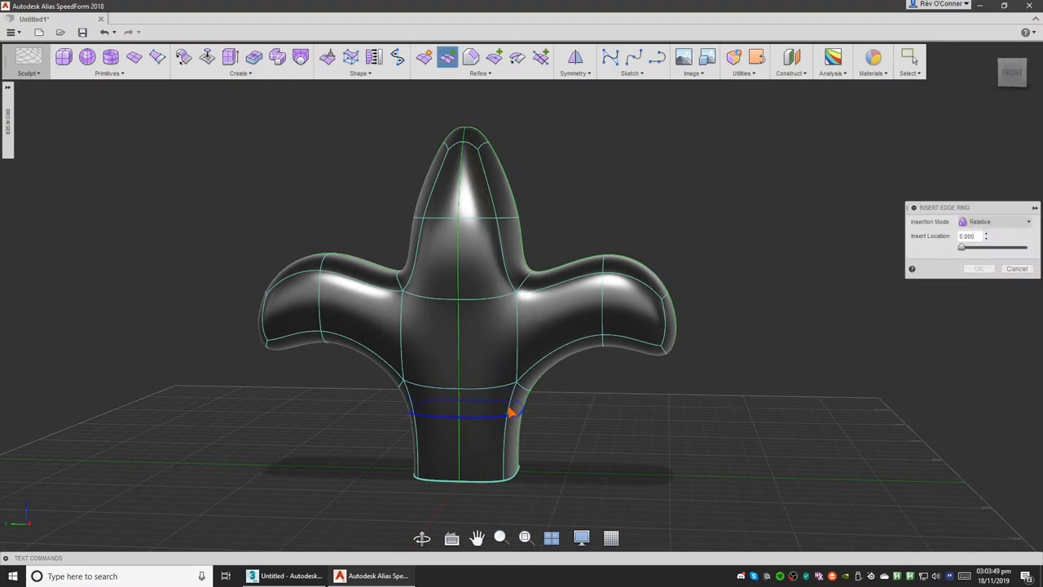
{"action": "left_click_drag", "start_coordinate": [960, 246], "coordinate": [971, 246]}
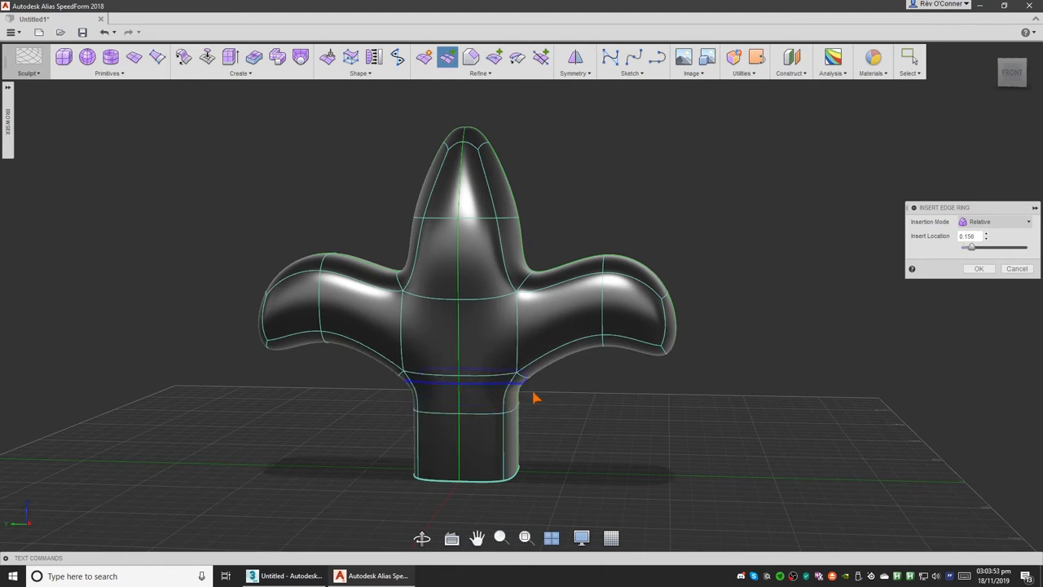
{"action": "left_click_drag", "start_coordinate": [971, 248], "coordinate": [997, 247]}
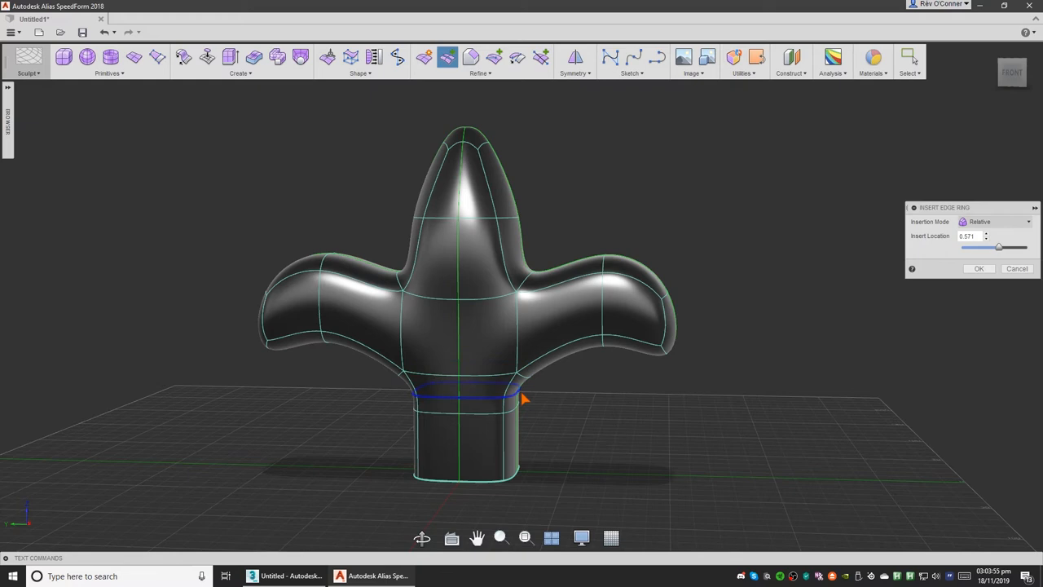
{"action": "left_click", "coordinate": [978, 269]}
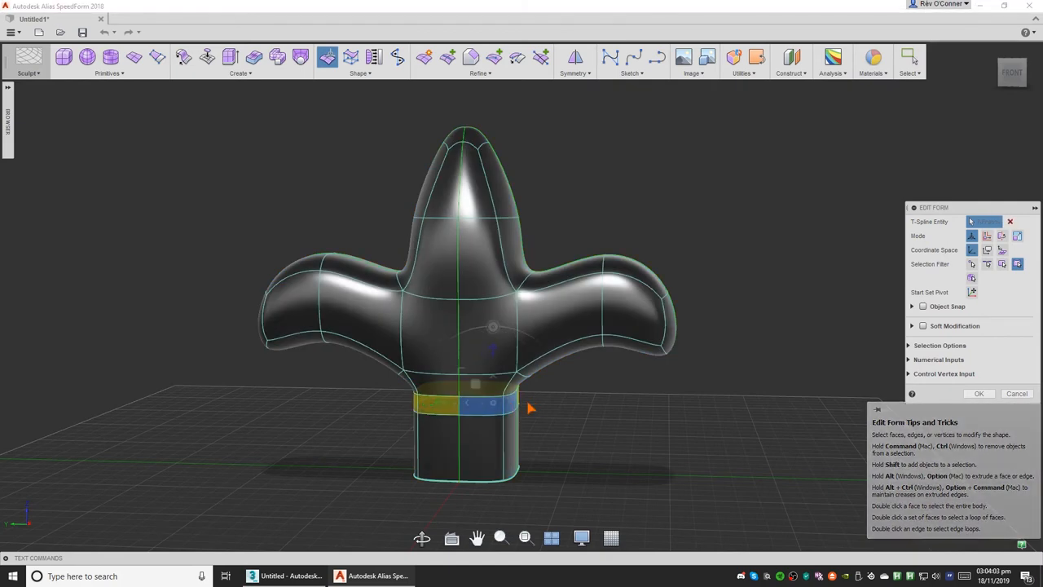
Step: Select the new stem band and scale it outward into a flared collar
{"action": "left_click_drag", "start_coordinate": [529, 407], "coordinate": [538, 485]}
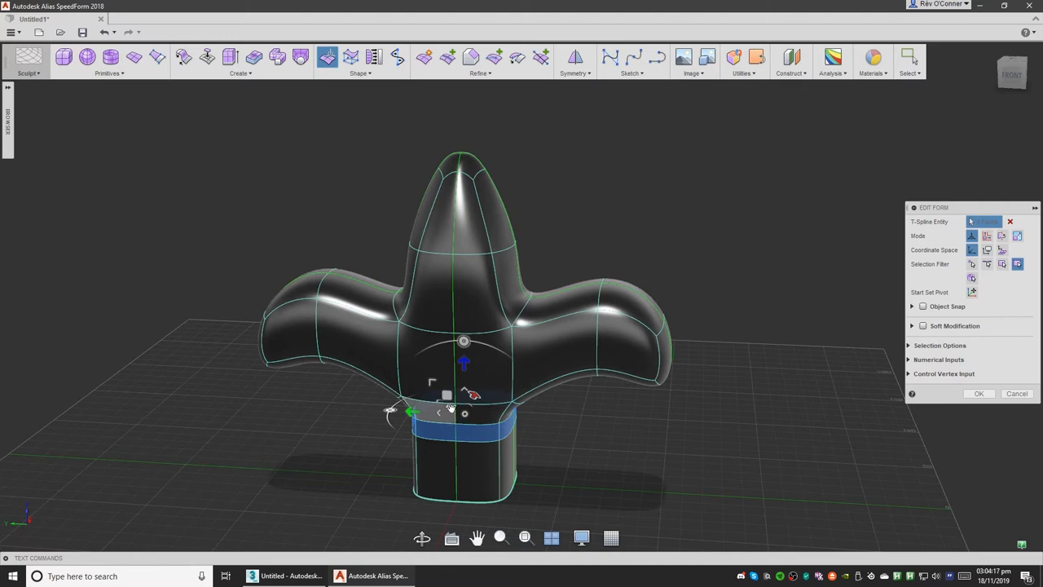
{"action": "mouse_move", "coordinate": [449, 417]}
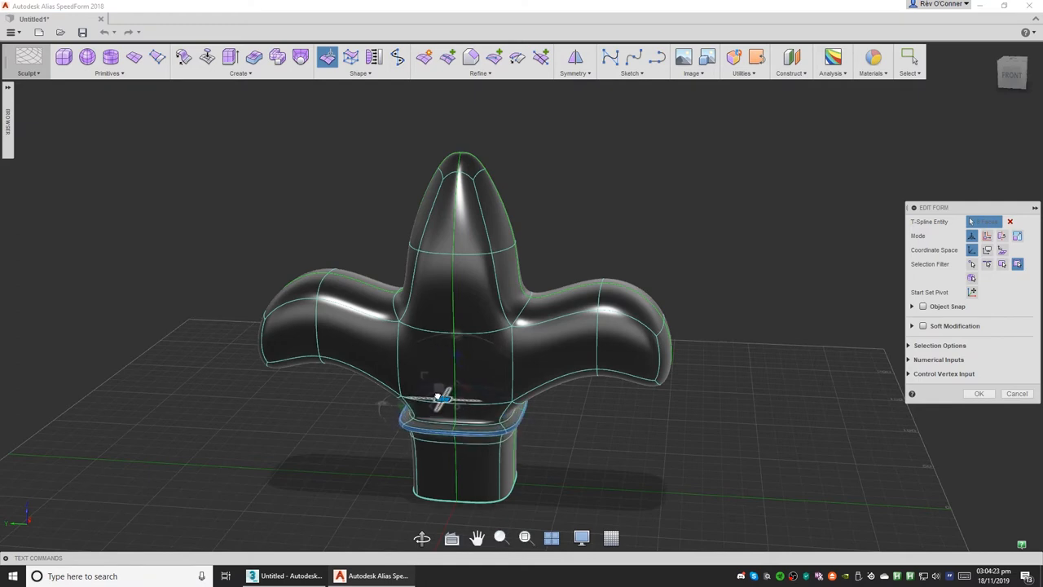
{"action": "left_click_drag", "start_coordinate": [444, 399], "coordinate": [436, 393]}
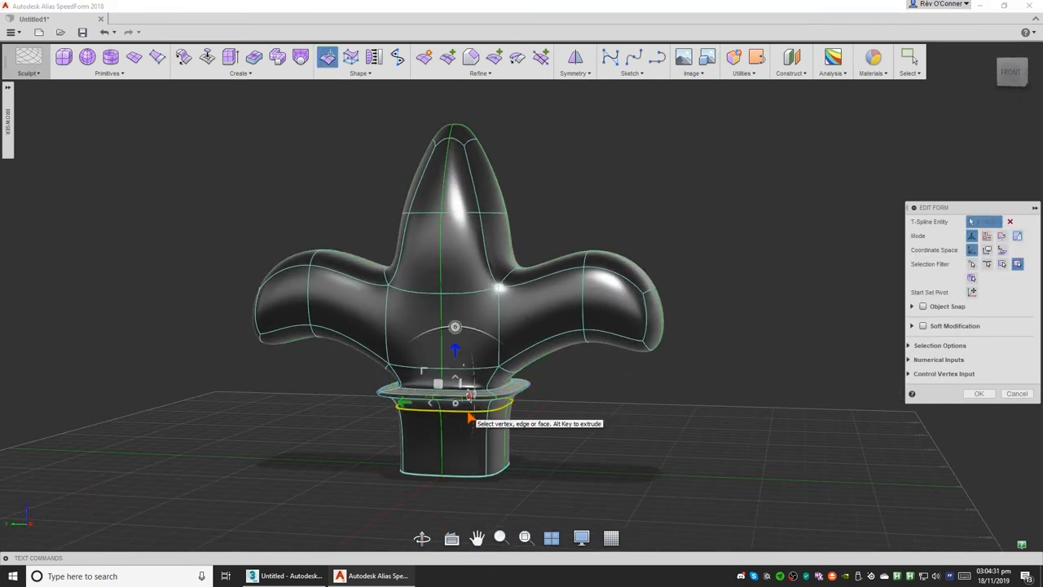
Step: Crease all the collar edges so the collar becomes a crisp flat square plate on the stem
{"action": "right_click", "coordinate": [459, 399]}
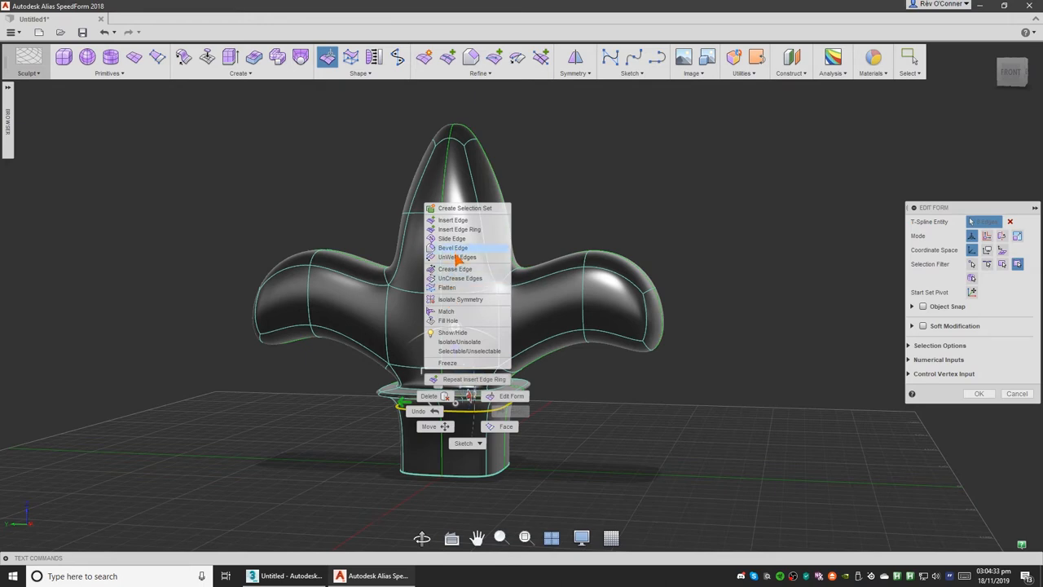
{"action": "left_click", "coordinate": [453, 269]}
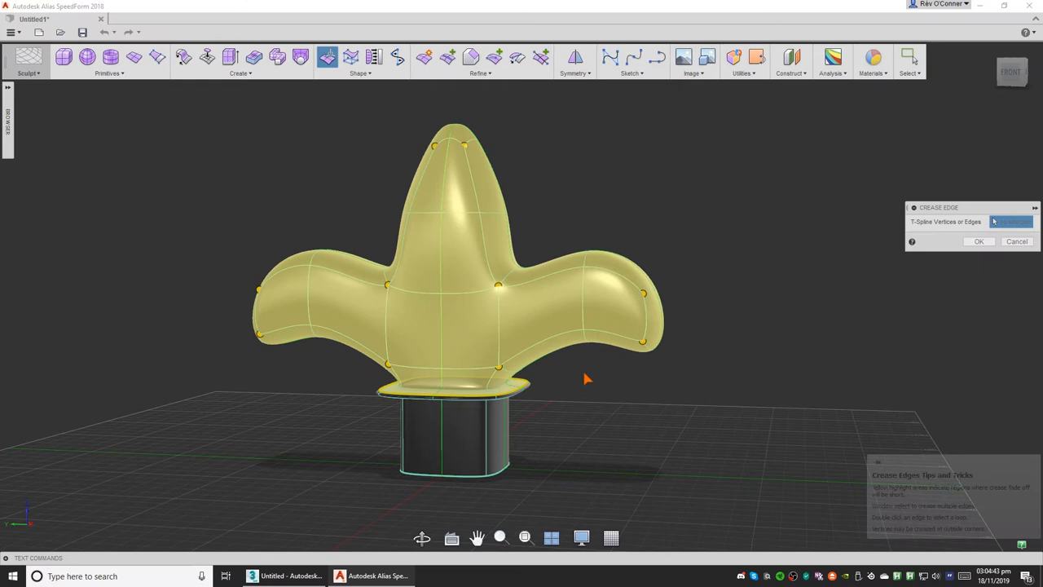
{"action": "left_click", "coordinate": [981, 242]}
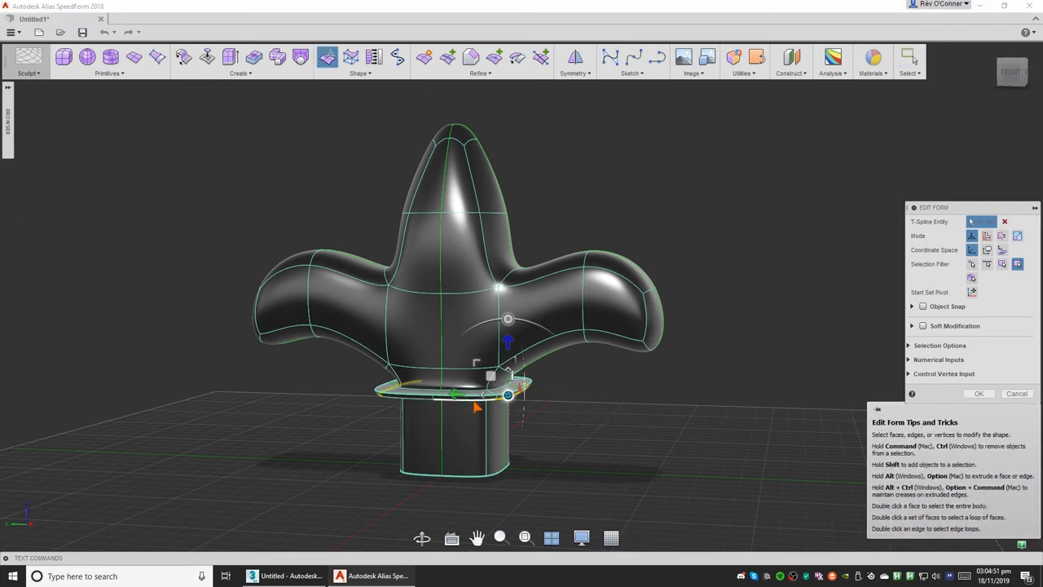
{"action": "right_click", "coordinate": [456, 391]}
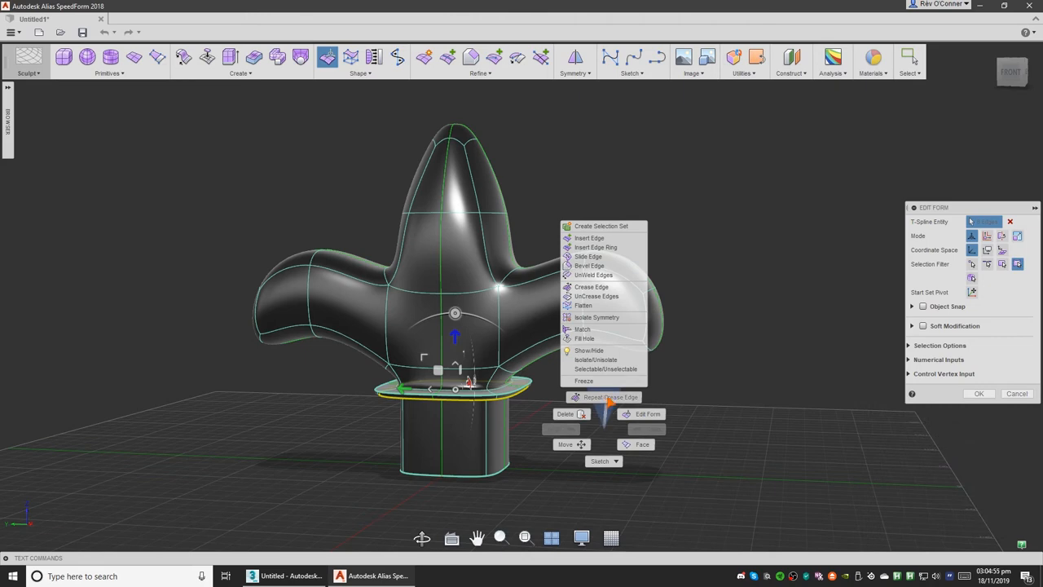
{"action": "left_click", "coordinate": [592, 287]}
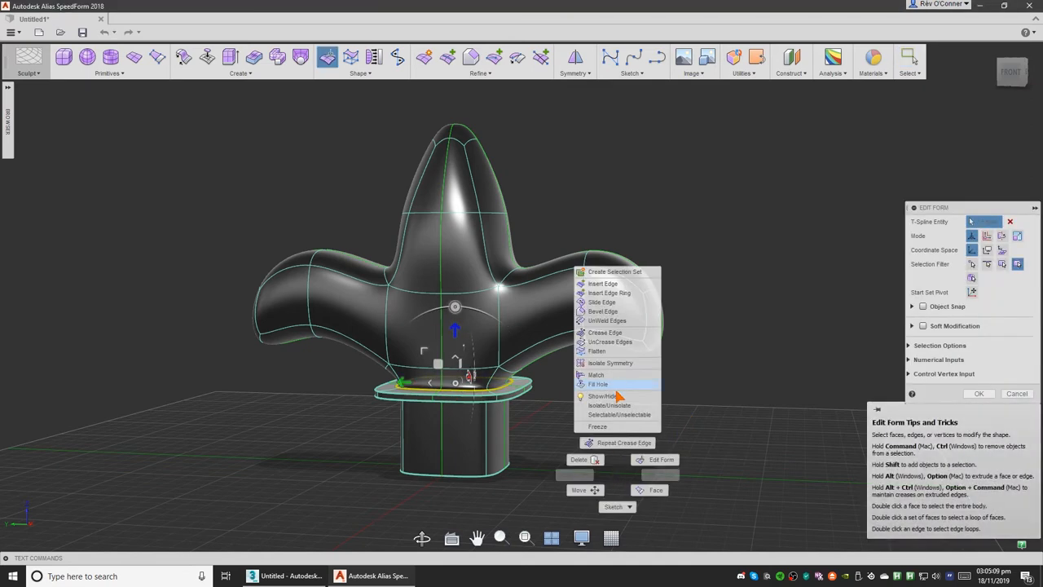
{"action": "left_click", "coordinate": [606, 332]}
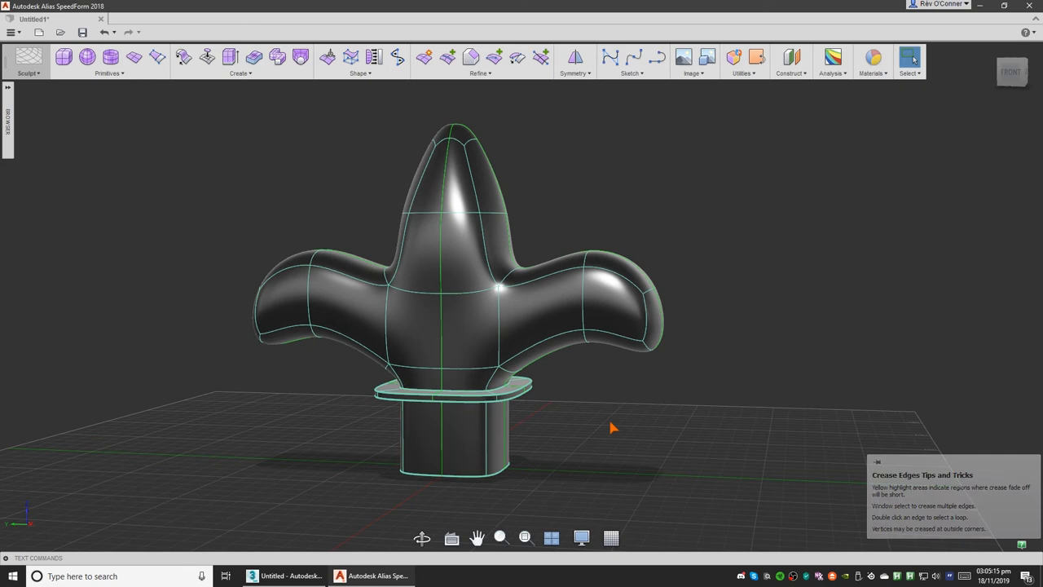
Step: Scale the edge loop above the collar inward to narrow the neck
{"action": "left_click_drag", "start_coordinate": [611, 427], "coordinate": [619, 487]}
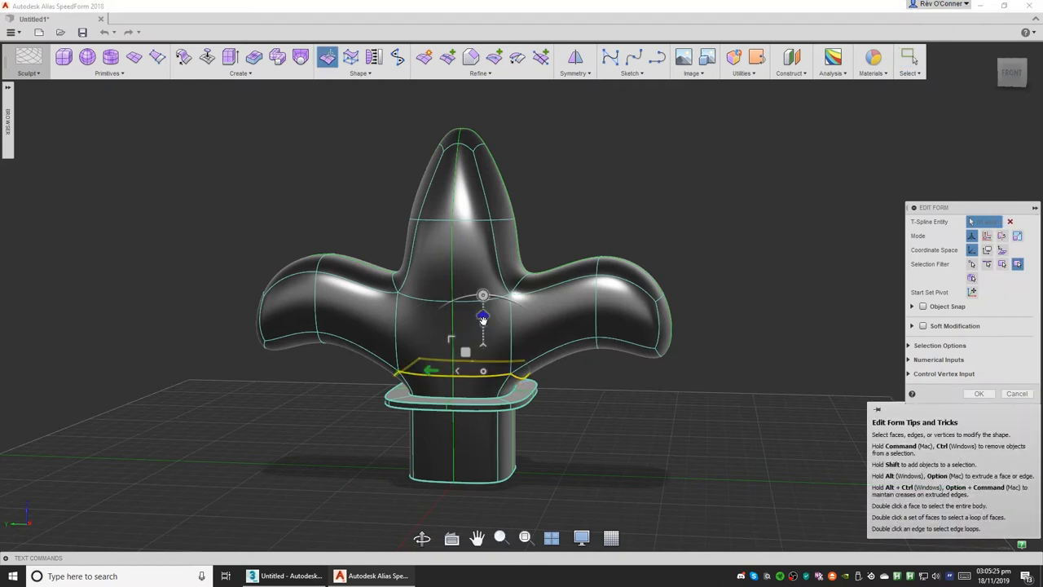
{"action": "left_click_drag", "start_coordinate": [483, 318], "coordinate": [482, 336]}
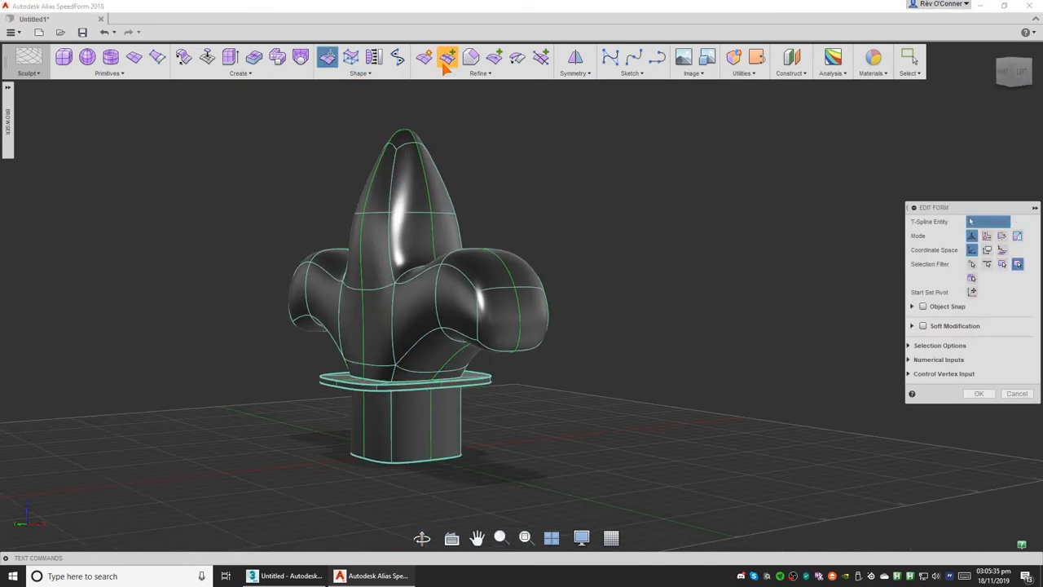
Step: Insert an edge ring across the side arms and lower and curl the arm-tip edges
{"action": "left_click", "coordinate": [445, 57]}
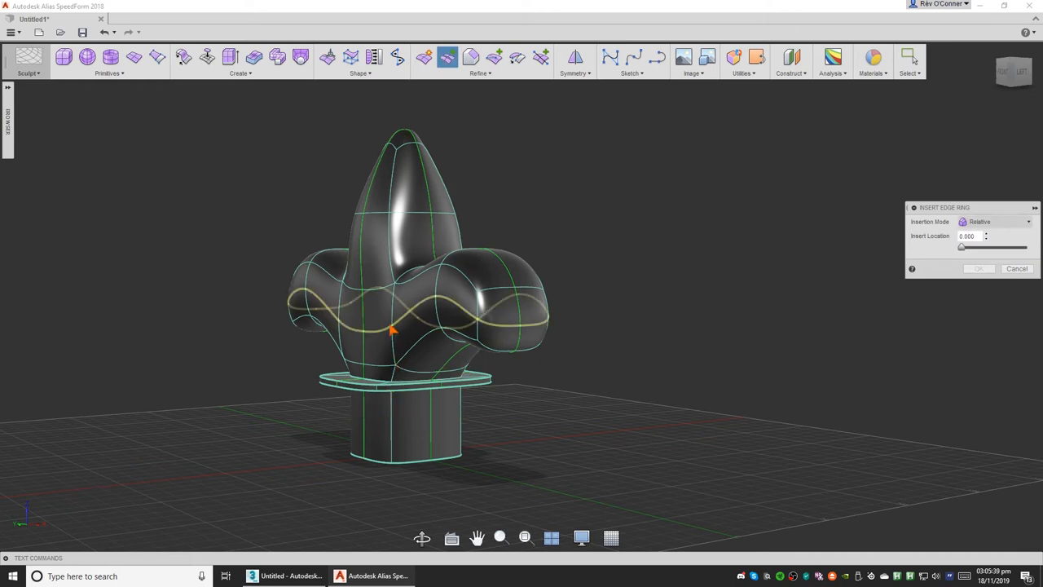
{"action": "left_click_drag", "start_coordinate": [961, 246], "coordinate": [994, 246]}
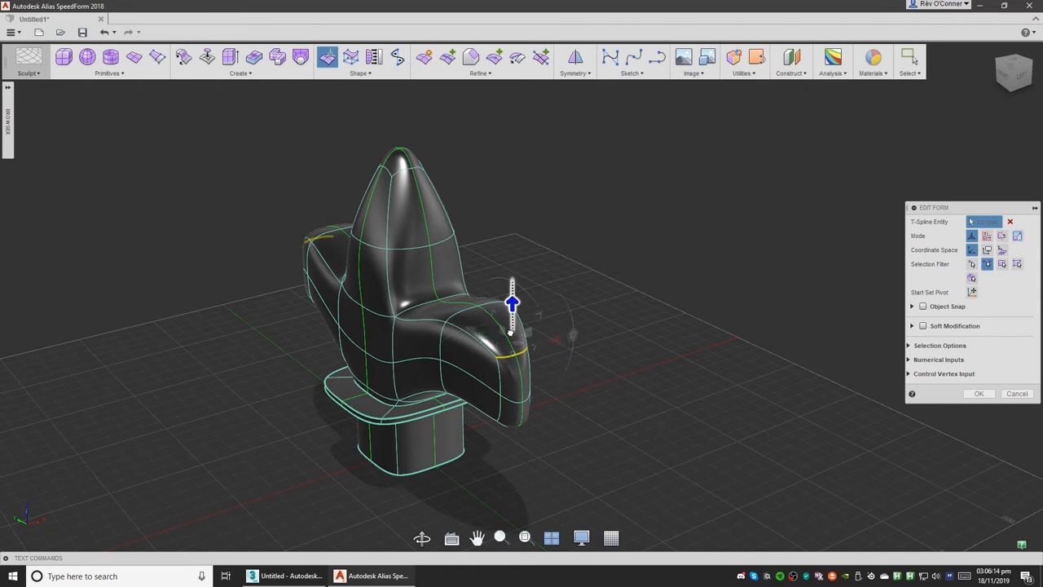
{"action": "left_click_drag", "start_coordinate": [511, 303], "coordinate": [512, 352]}
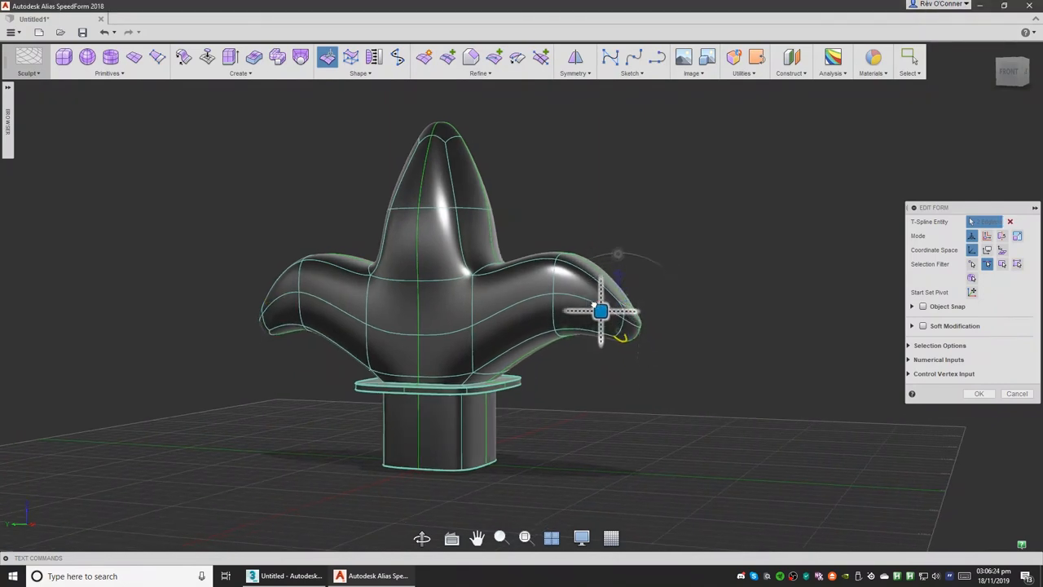
{"action": "left_click_drag", "start_coordinate": [600, 312], "coordinate": [599, 306]}
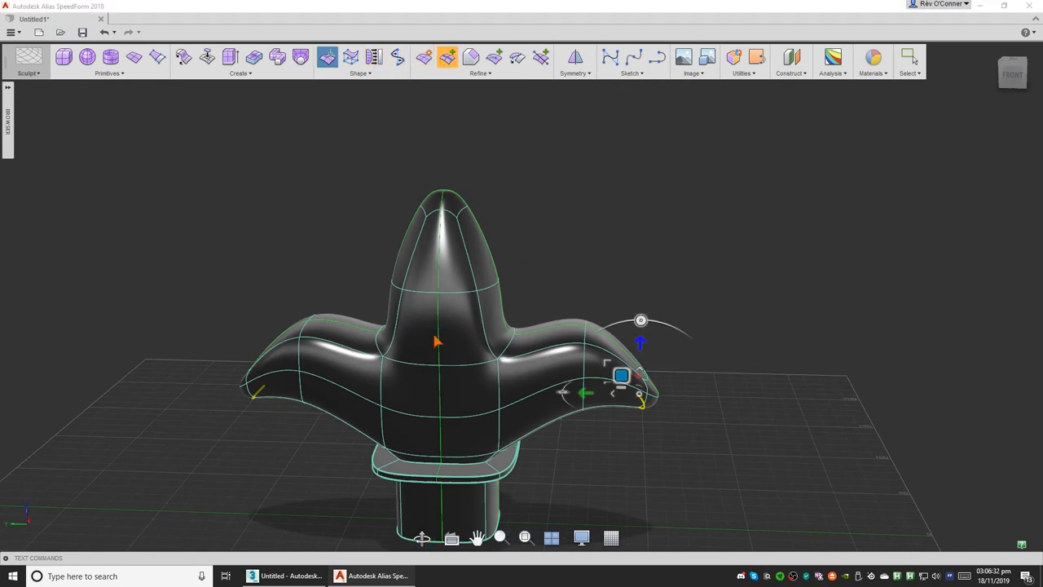
Step: Finish curling the right arm tip and pick the edge loop beneath the top lobe
{"action": "left_click", "coordinate": [440, 57]}
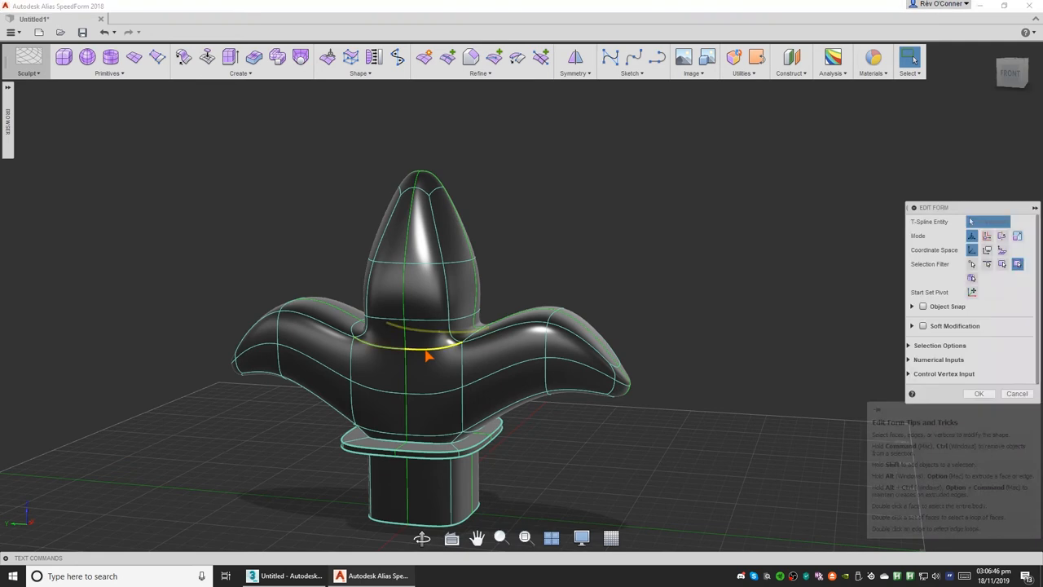
{"action": "left_click", "coordinate": [427, 355]}
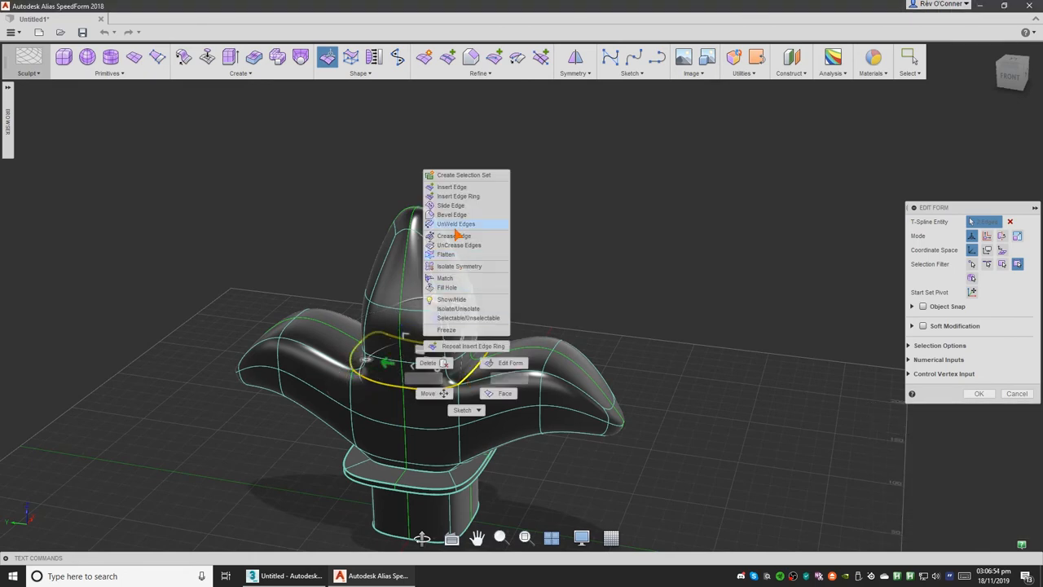
Step: Crease the loop where the top lobe joins the body, then pick the loop around the lobe for editing
{"action": "left_click", "coordinate": [451, 235]}
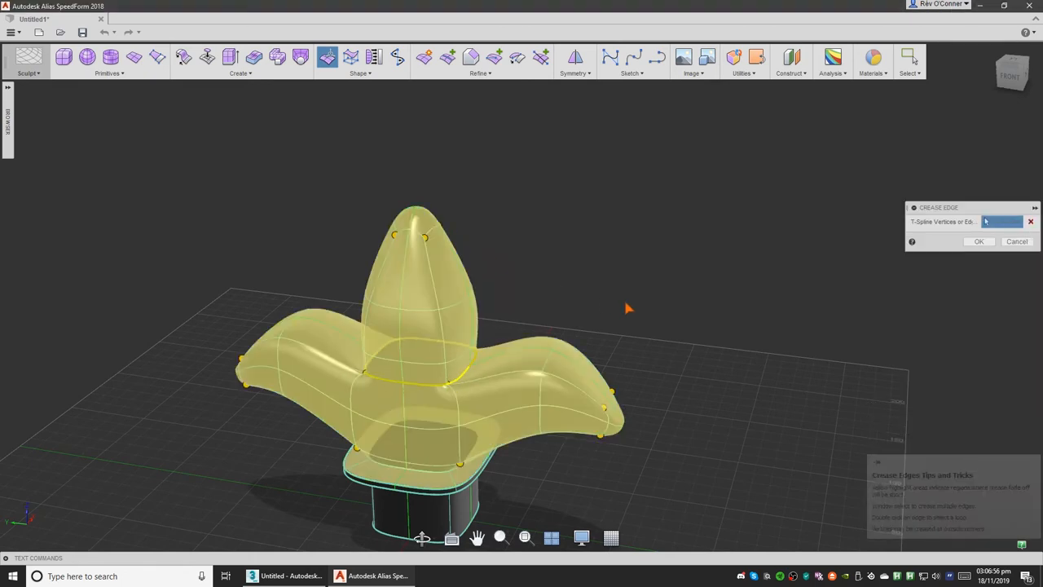
{"action": "left_click", "coordinate": [982, 241]}
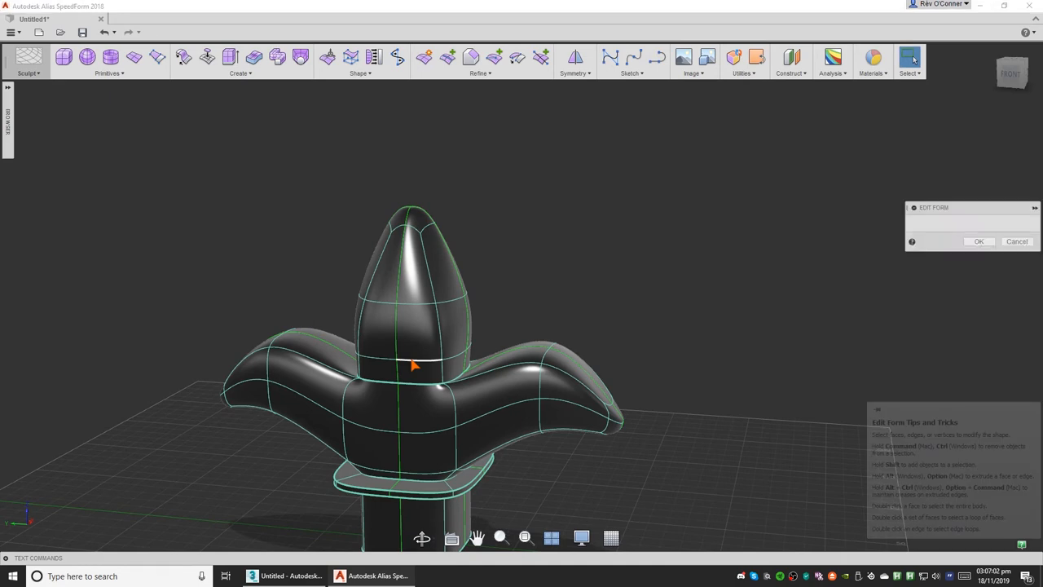
{"action": "left_click", "coordinate": [407, 368]}
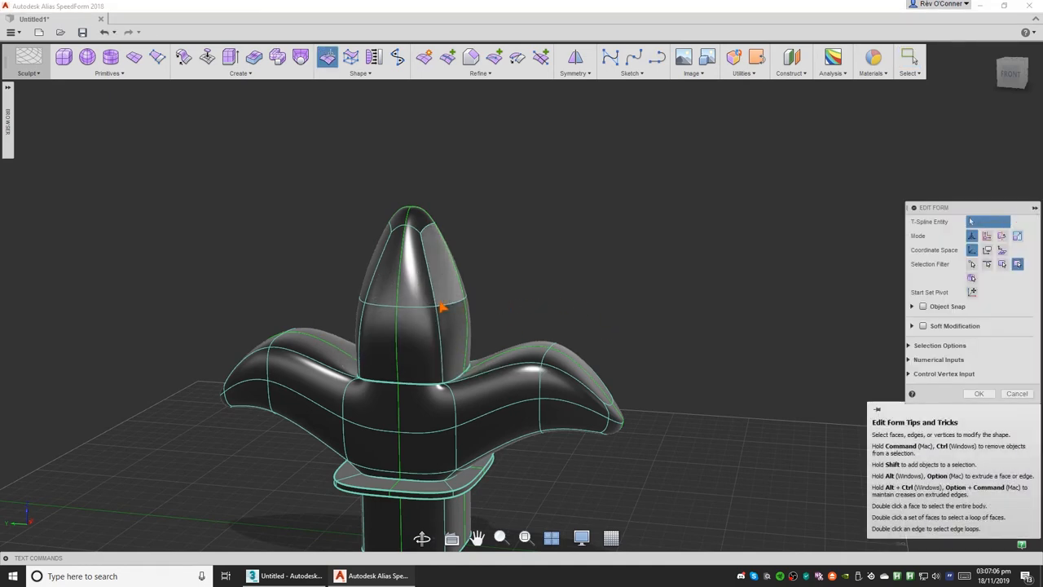
{"action": "left_click", "coordinate": [440, 306]}
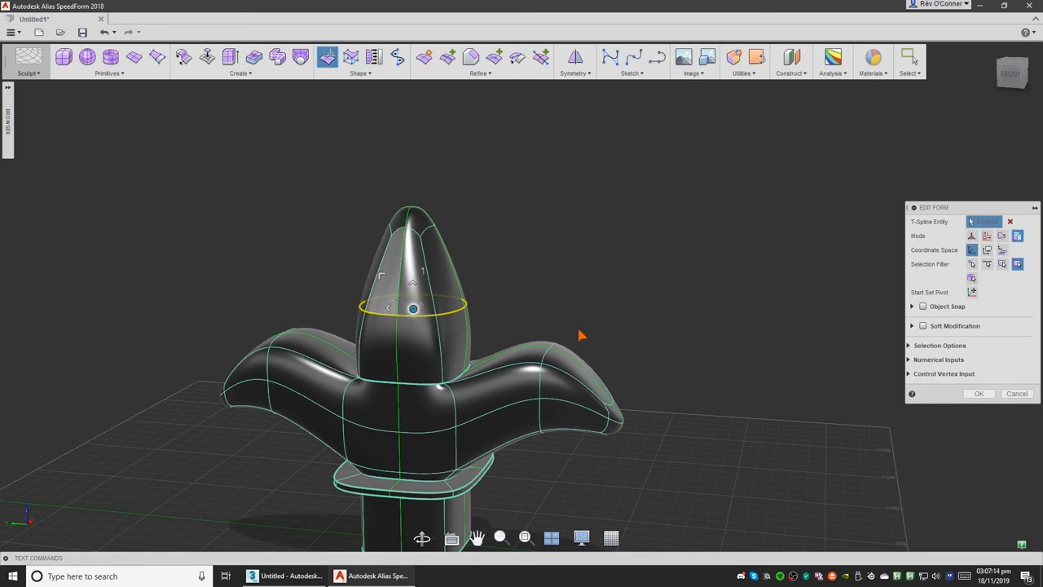
Step: Narrow the loop around the top lobe and crease the neck's vertical side edges
{"action": "left_click_drag", "start_coordinate": [578, 334], "coordinate": [404, 306]}
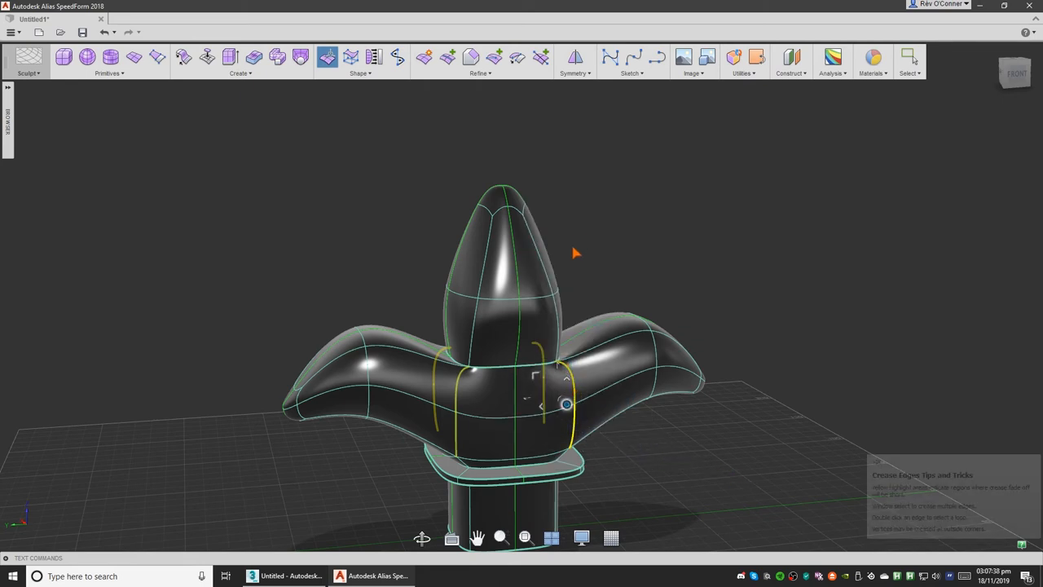
{"action": "left_click", "coordinate": [323, 57]}
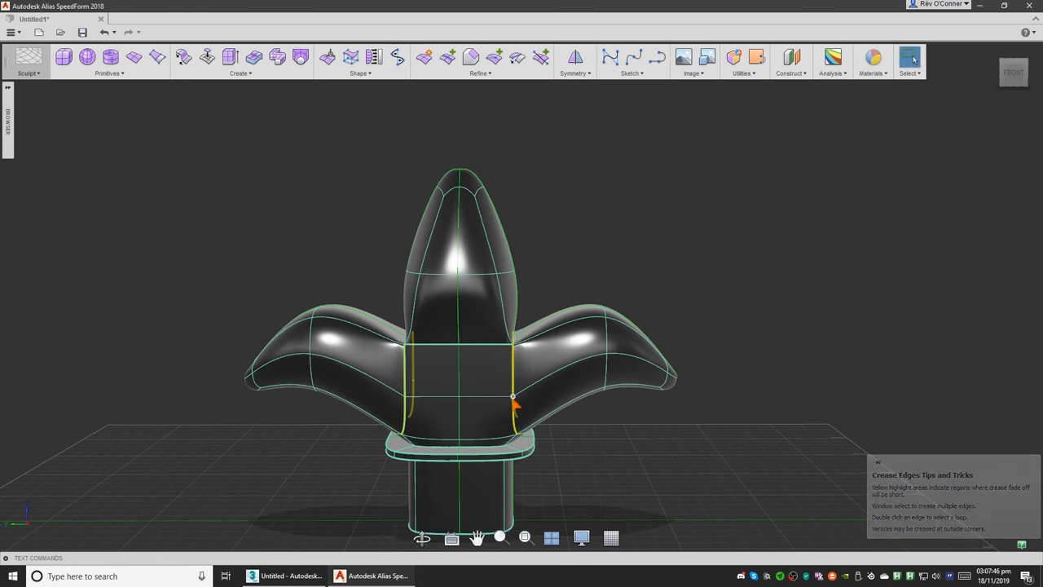
{"action": "left_click", "coordinate": [324, 57]}
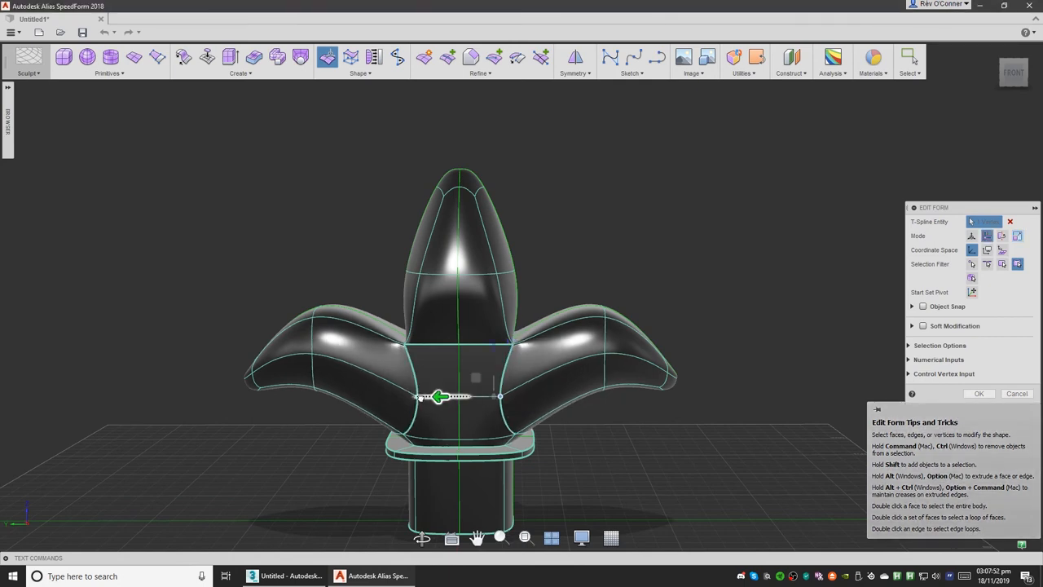
Step: Pull the neck edge inward to taper it into a narrow waist above the base
{"action": "left_click_drag", "start_coordinate": [439, 397], "coordinate": [416, 398]}
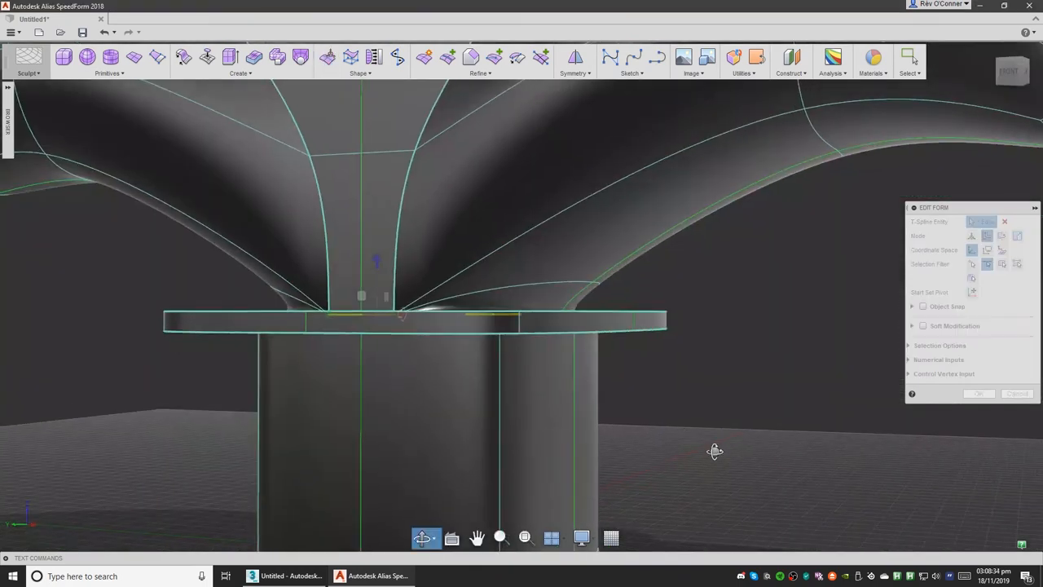
Step: Crease the edges where the neck meets the square base plate
{"action": "left_click_drag", "start_coordinate": [714, 449], "coordinate": [655, 453]}
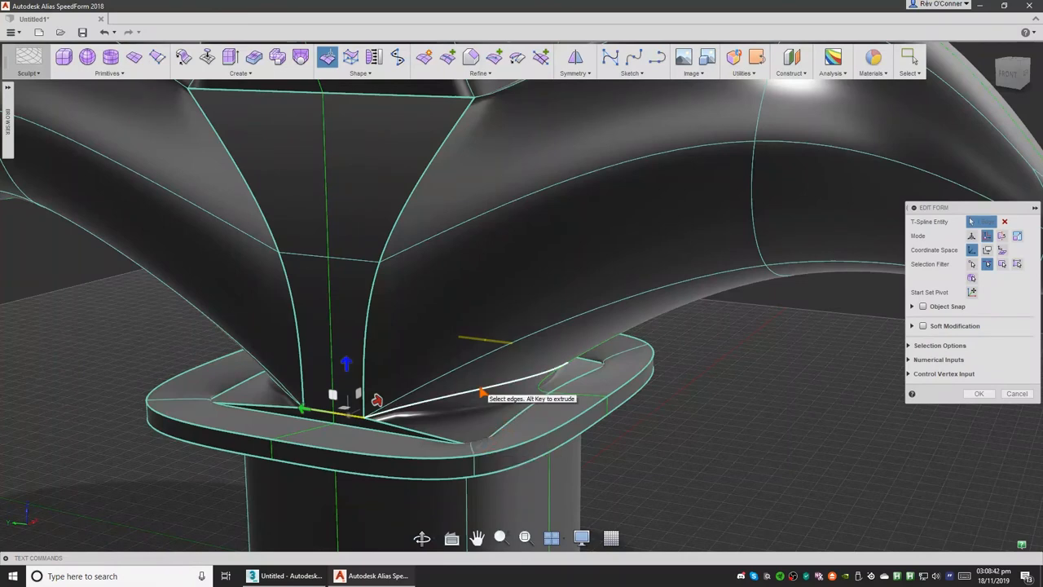
{"action": "right_click", "coordinate": [465, 399]}
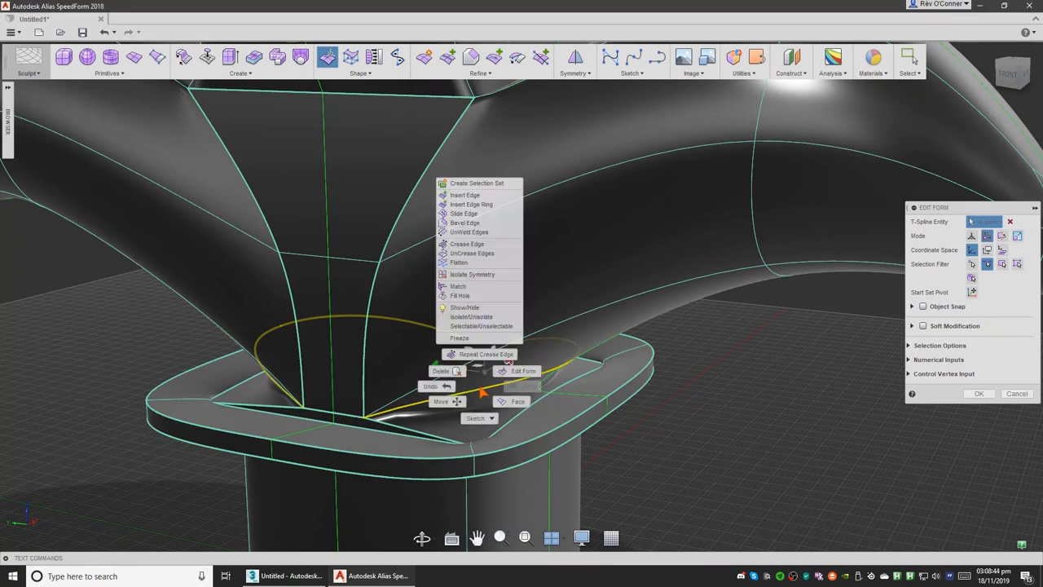
{"action": "left_click", "coordinate": [466, 244]}
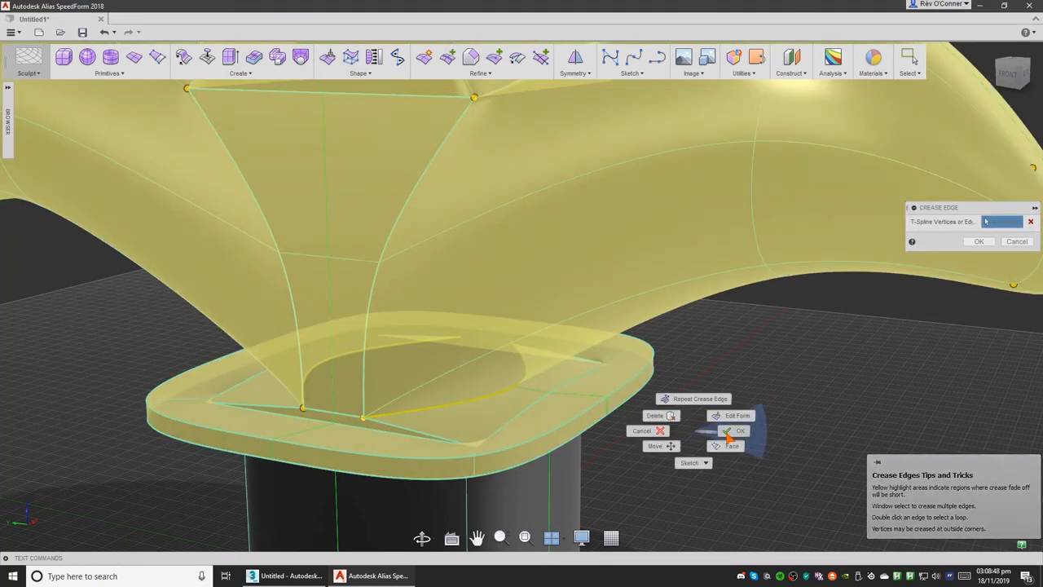
{"action": "left_click", "coordinate": [736, 430]}
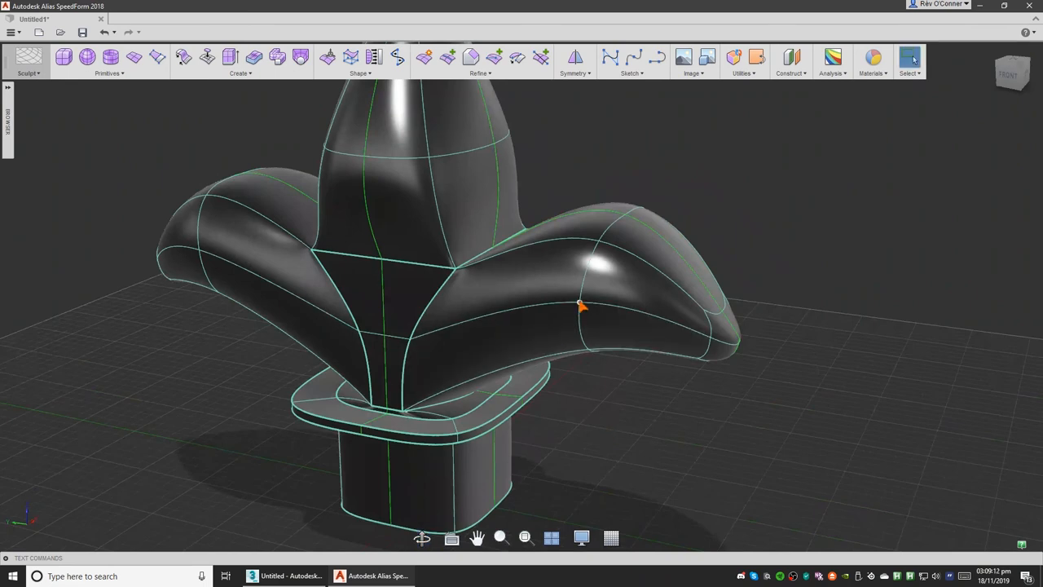
Step: Uncrease one creased neck edge so that joint blends smoothly
{"action": "left_click", "coordinate": [576, 318]}
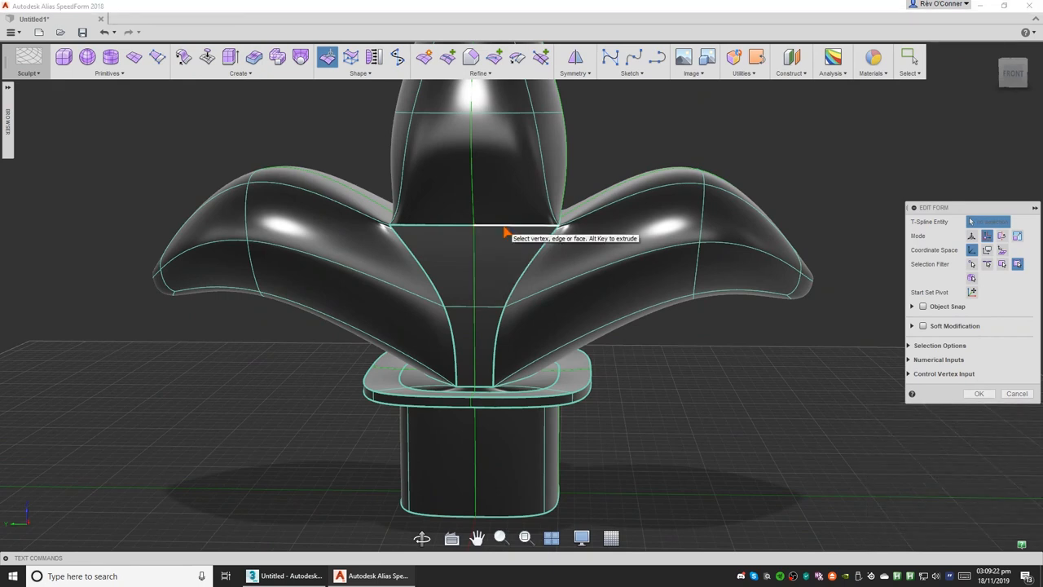
{"action": "right_click", "coordinate": [502, 234]}
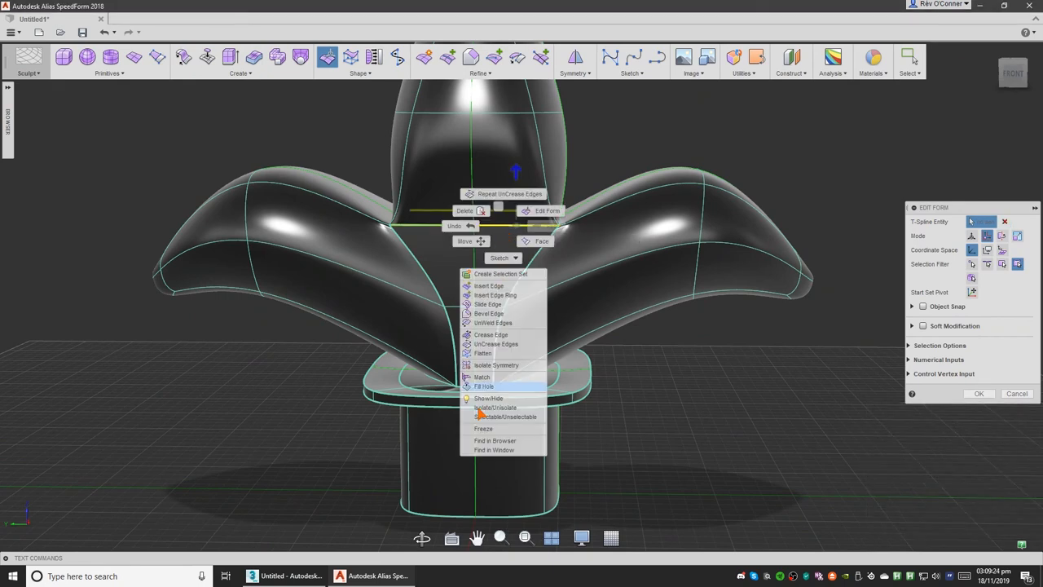
{"action": "left_click", "coordinate": [488, 344]}
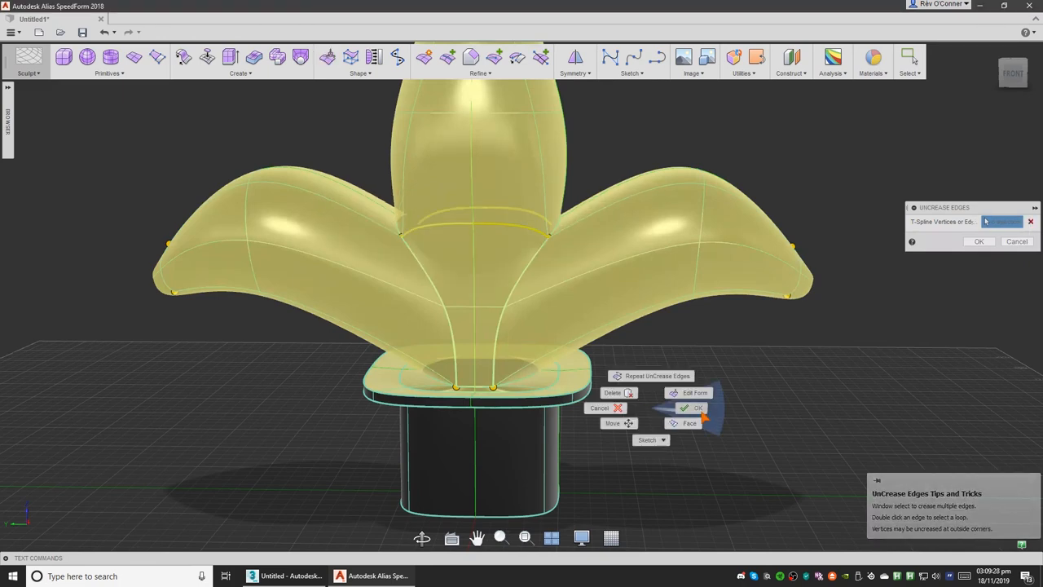
{"action": "left_click", "coordinate": [977, 241]}
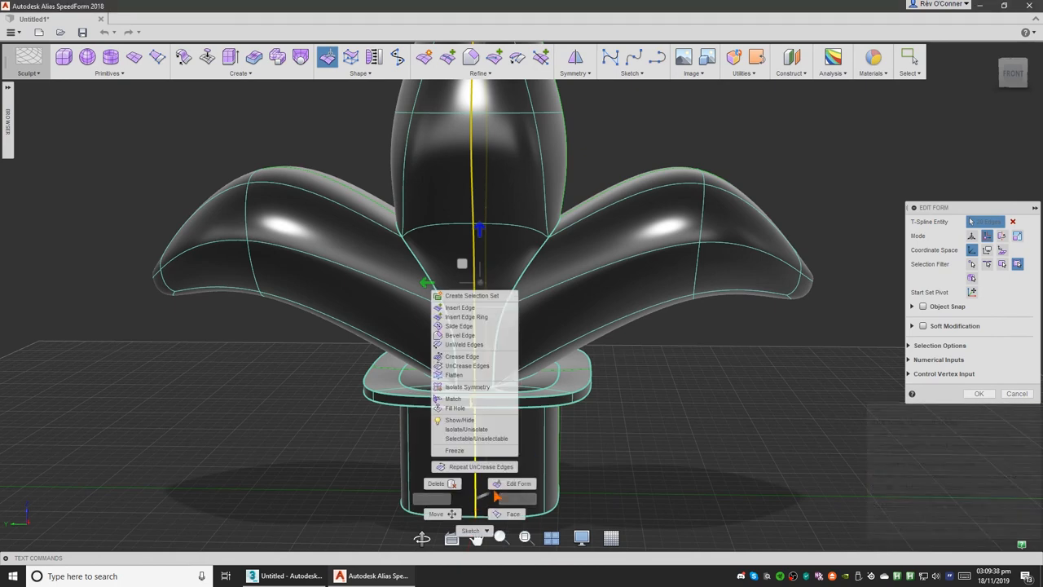
Step: Crease the vertical centre-line edges running up the front of the top lobe
{"action": "left_click", "coordinate": [447, 355]}
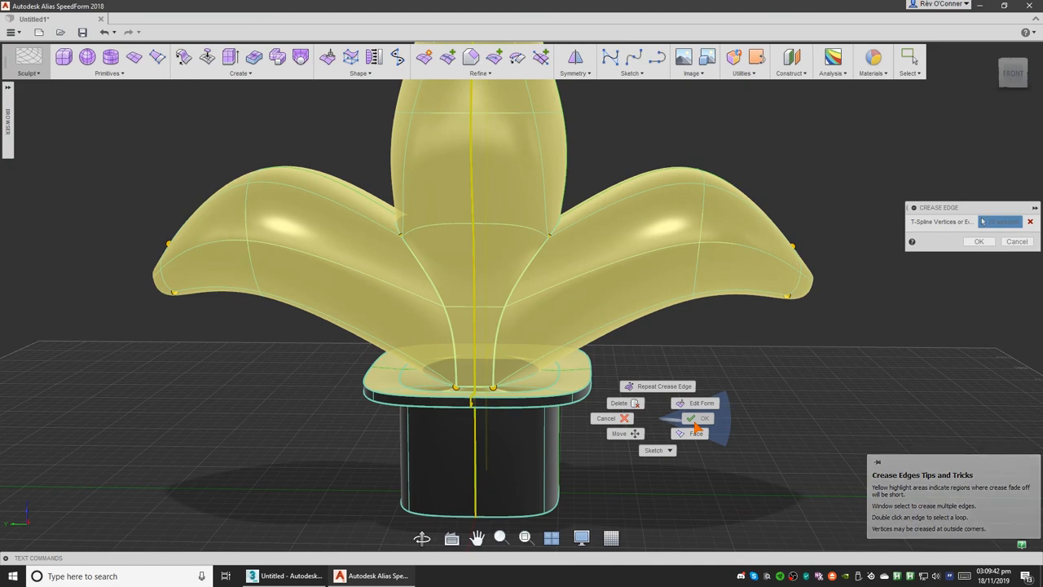
{"action": "left_click", "coordinate": [698, 417]}
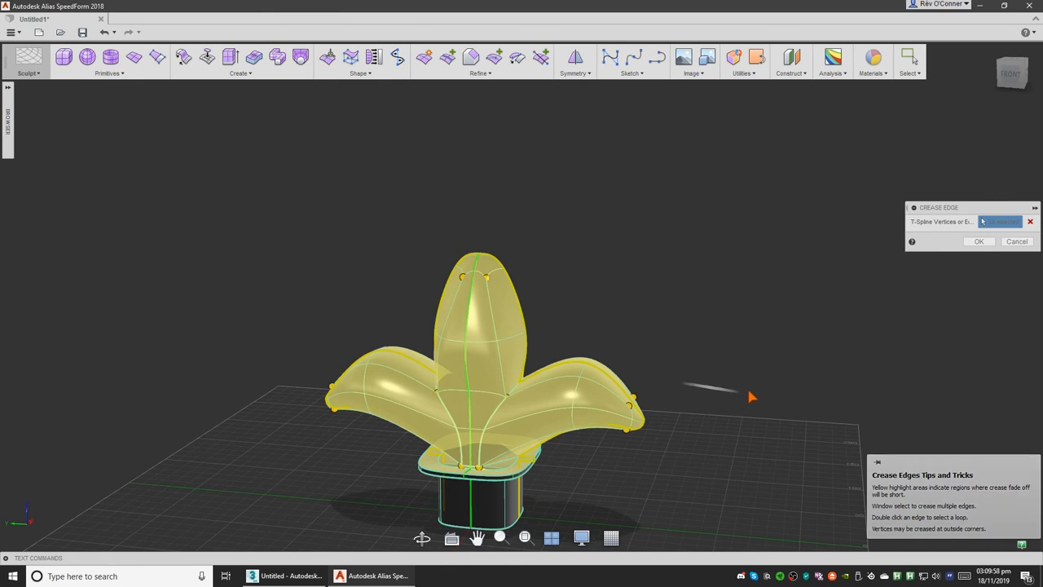
{"action": "left_click", "coordinate": [979, 241]}
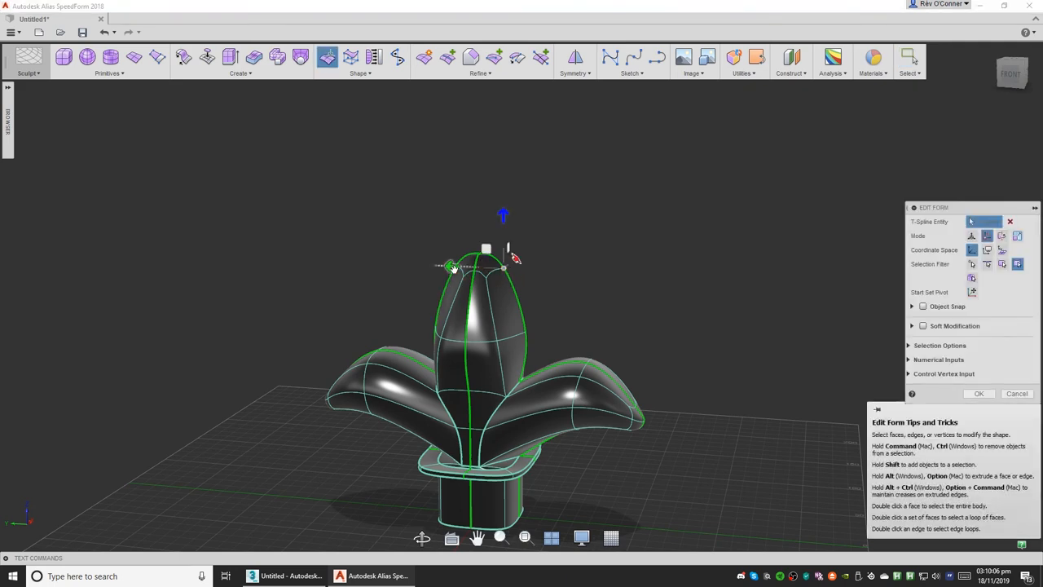
Step: Pull the top lobe's tip vertex upward into a sharp point and confirm the Edit Form changes
{"action": "left_click_drag", "start_coordinate": [453, 267], "coordinate": [432, 266]}
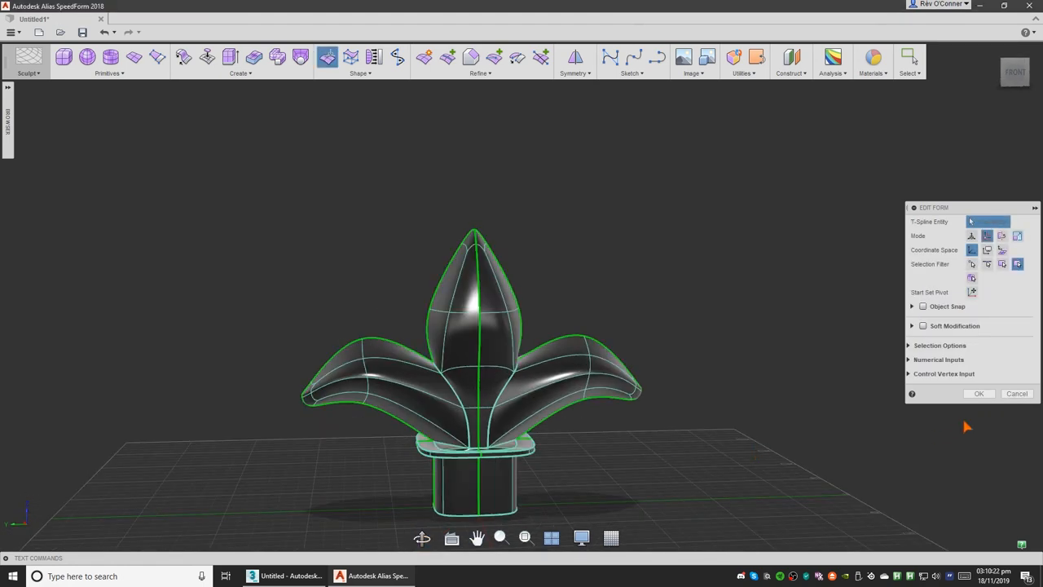
{"action": "left_click", "coordinate": [979, 392]}
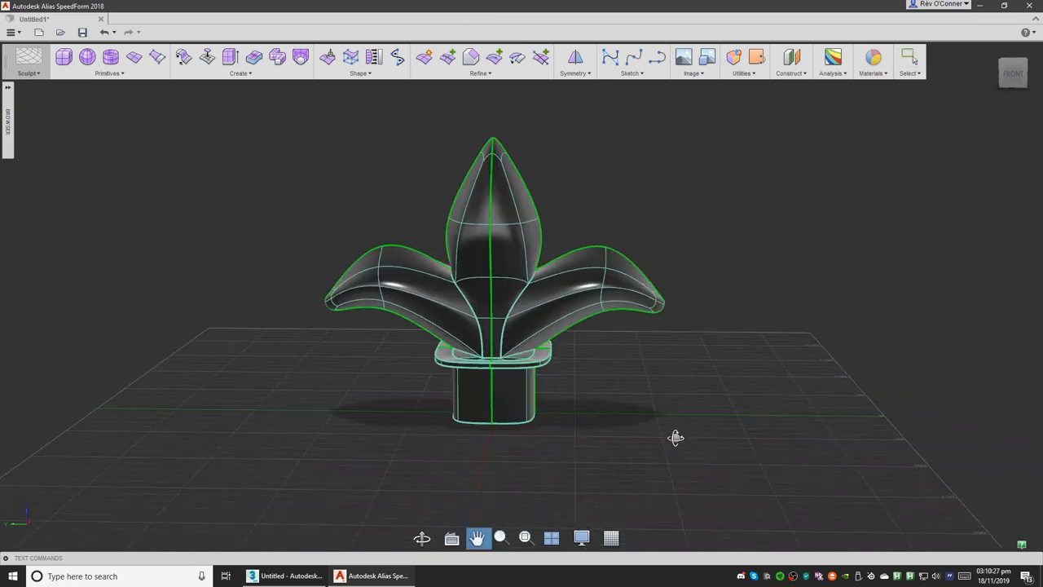
{"action": "left_click_drag", "start_coordinate": [676, 436], "coordinate": [905, 300]}
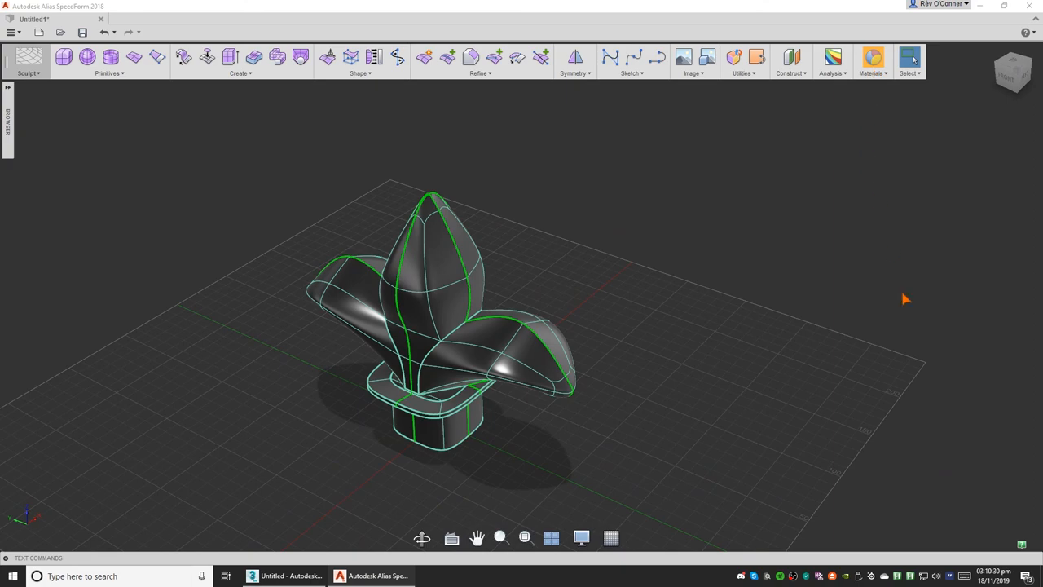